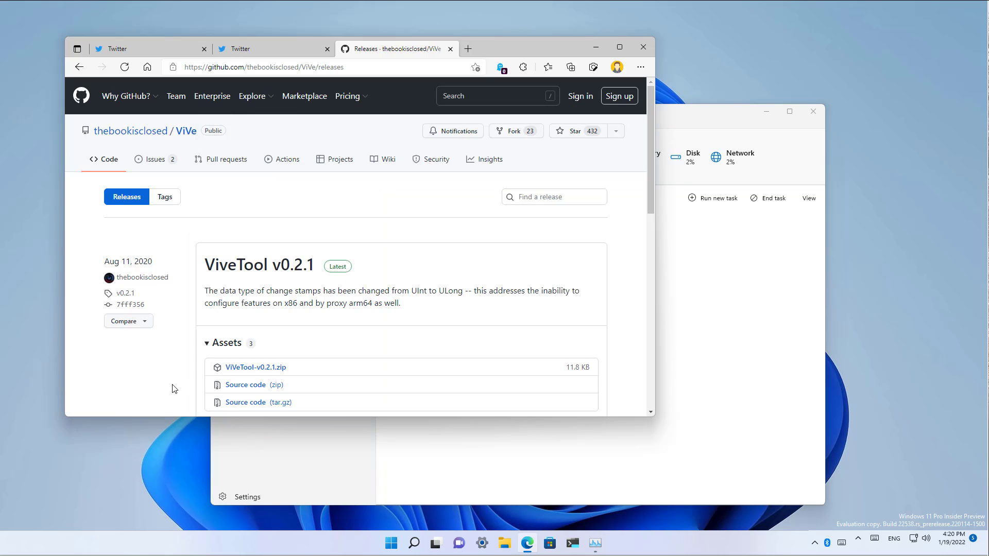
mouse_move(259, 285)
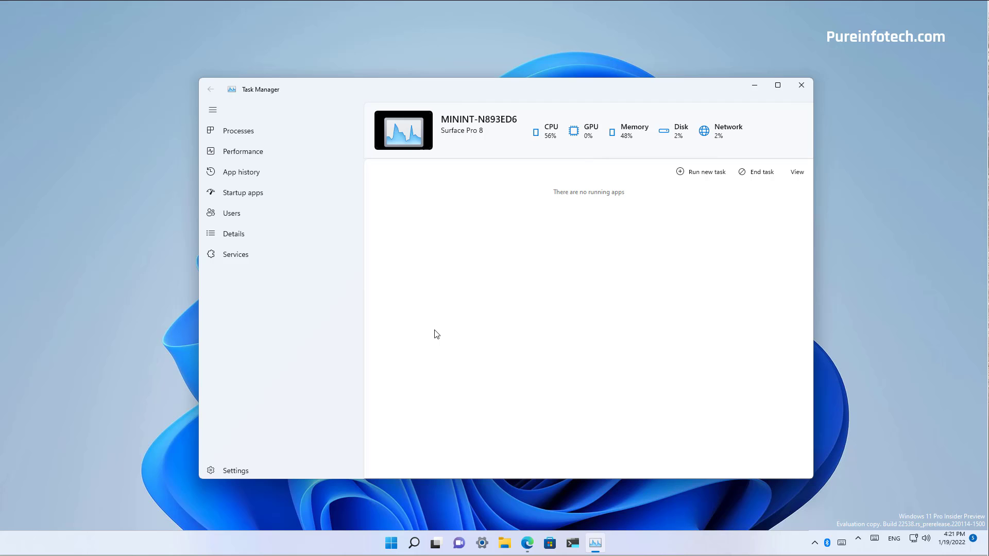
mouse_move(492, 274)
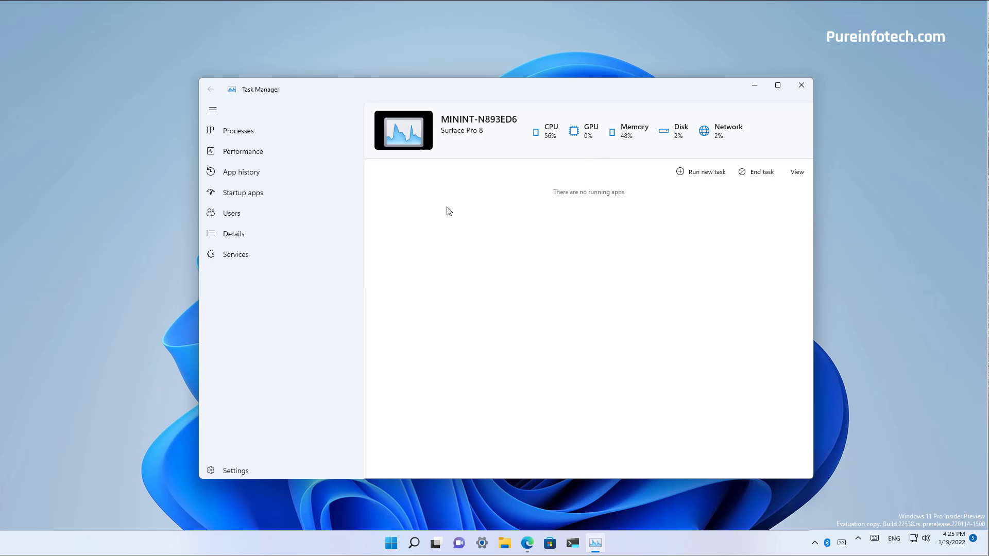
mouse_move(534, 166)
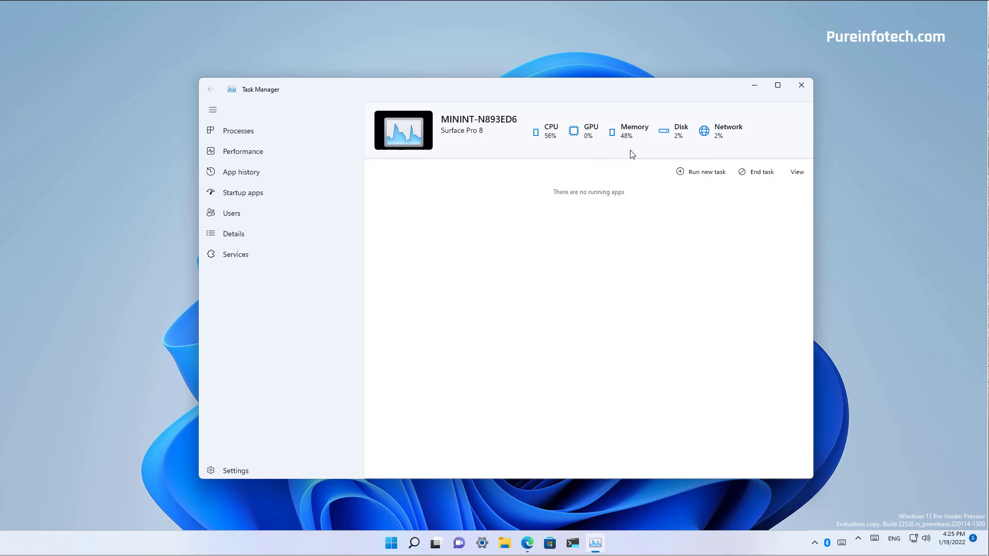
mouse_move(717, 152)
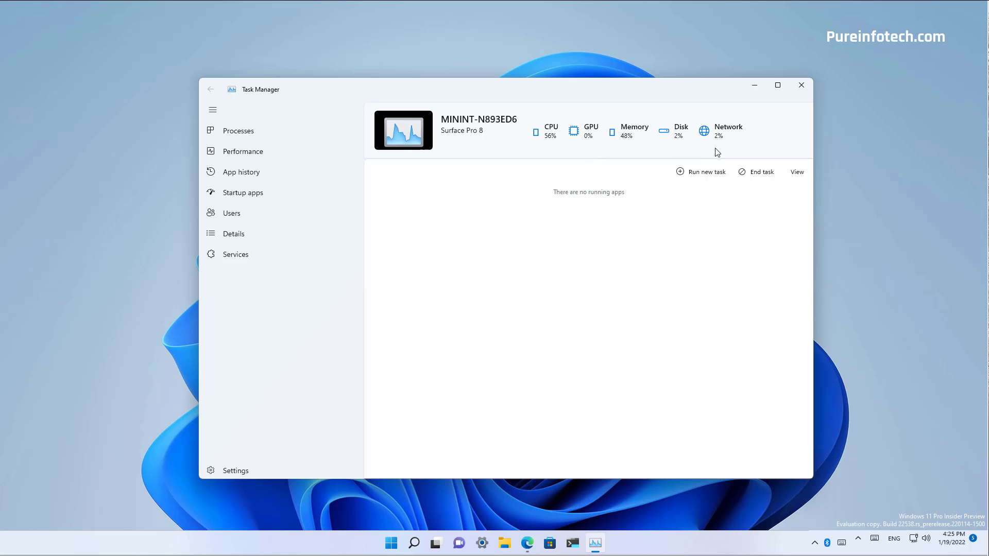
mouse_move(522, 155)
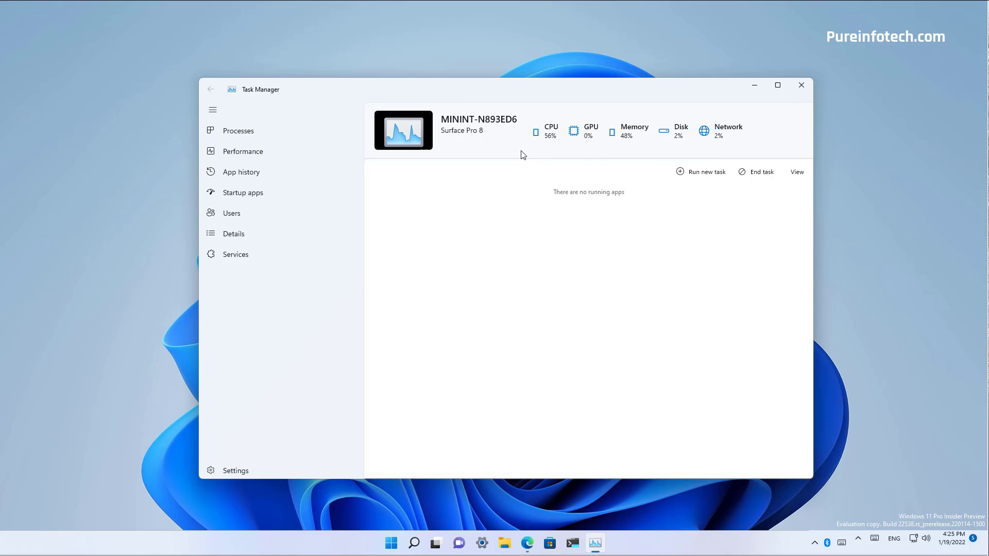
mouse_move(516, 149)
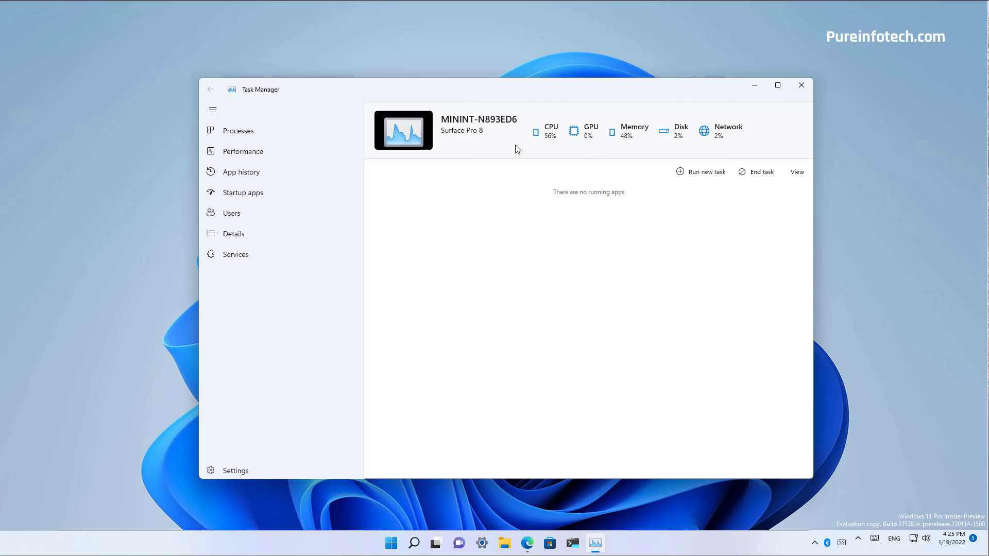
mouse_move(720, 147)
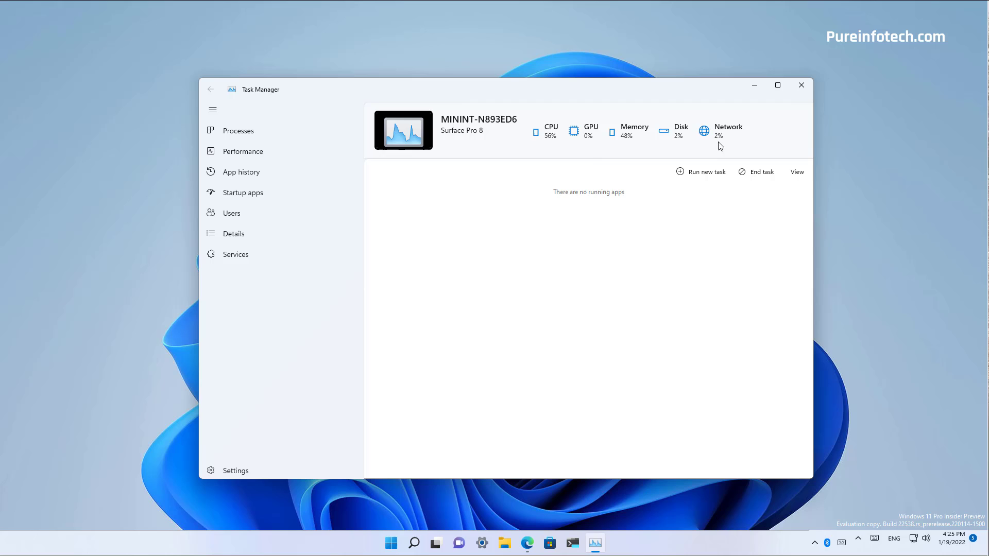
mouse_move(458, 140)
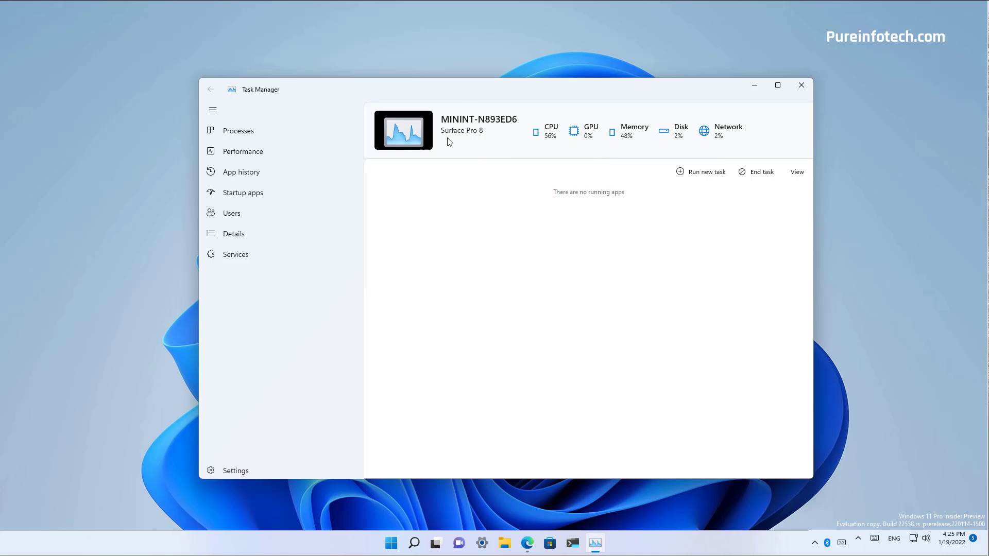
mouse_move(485, 159)
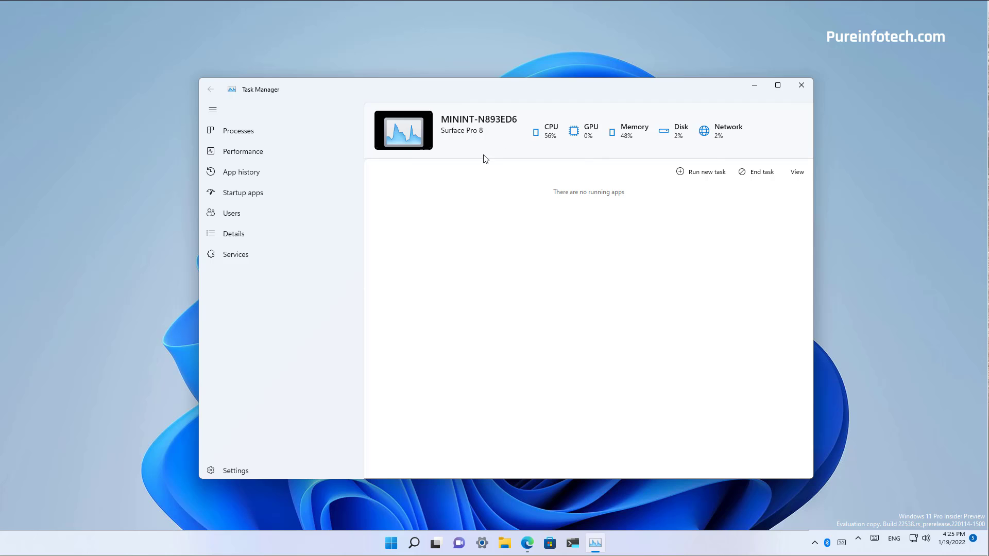
mouse_move(562, 290)
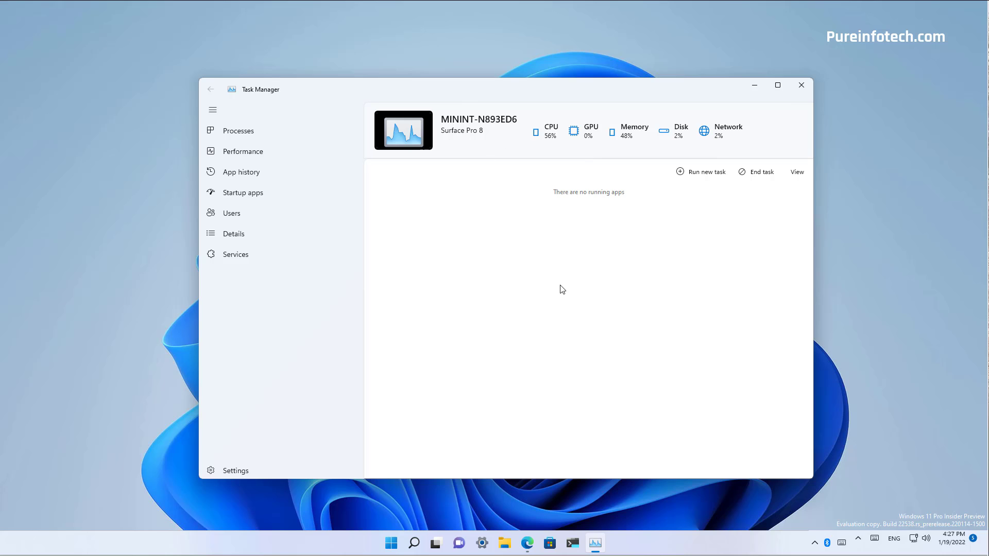
mouse_move(627, 271)
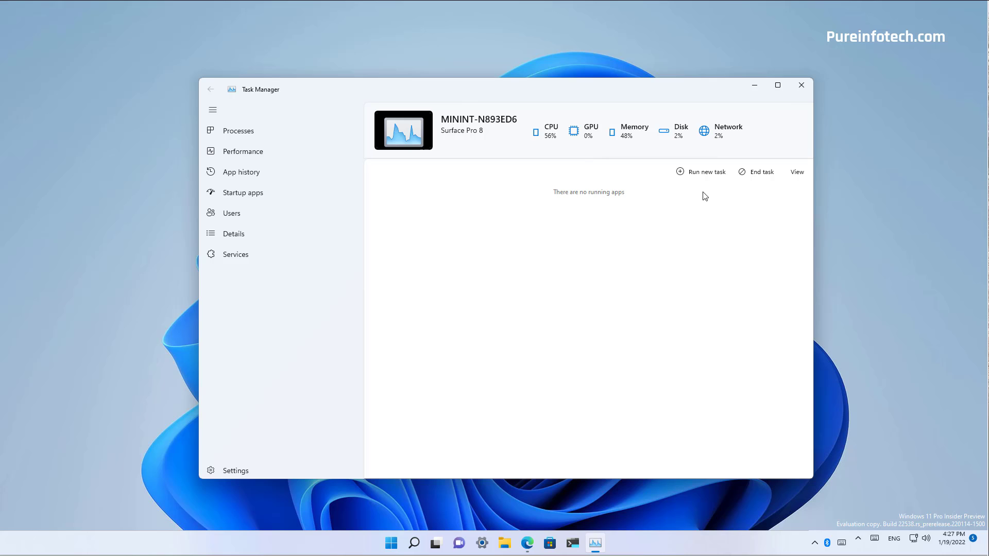
mouse_move(703, 193)
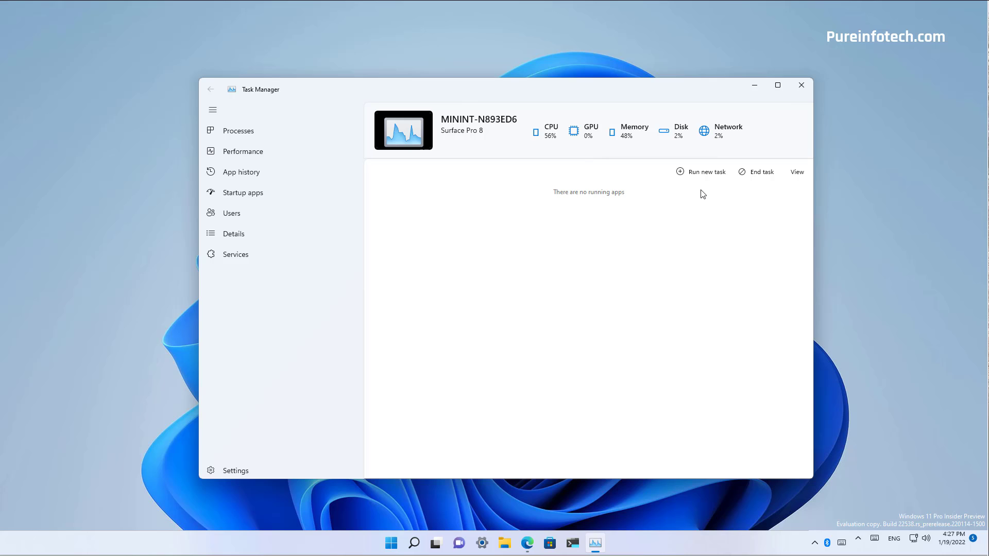
mouse_move(694, 190)
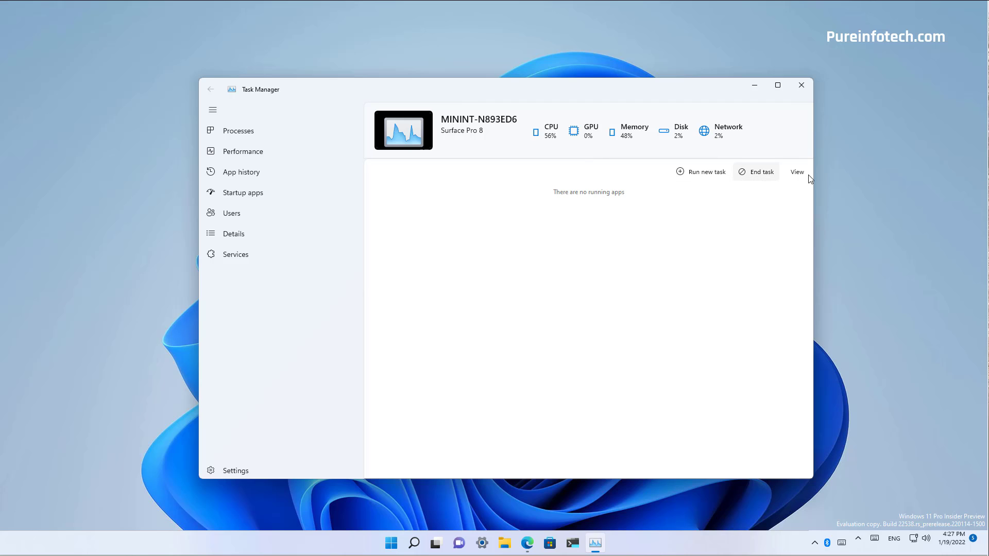
Step: View App history then Startup apps, revealing the Open file location and Search online actions
left_click(797, 171)
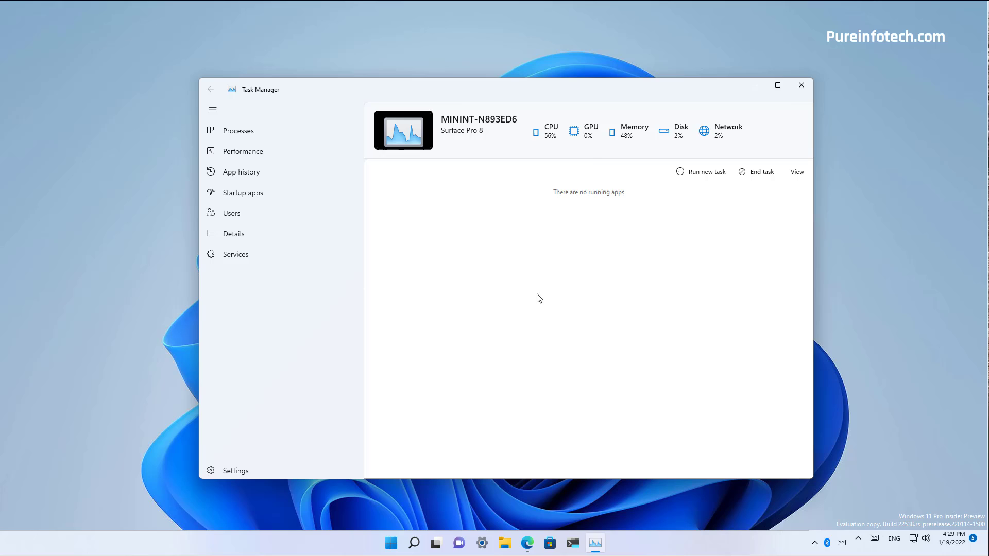
mouse_move(525, 261)
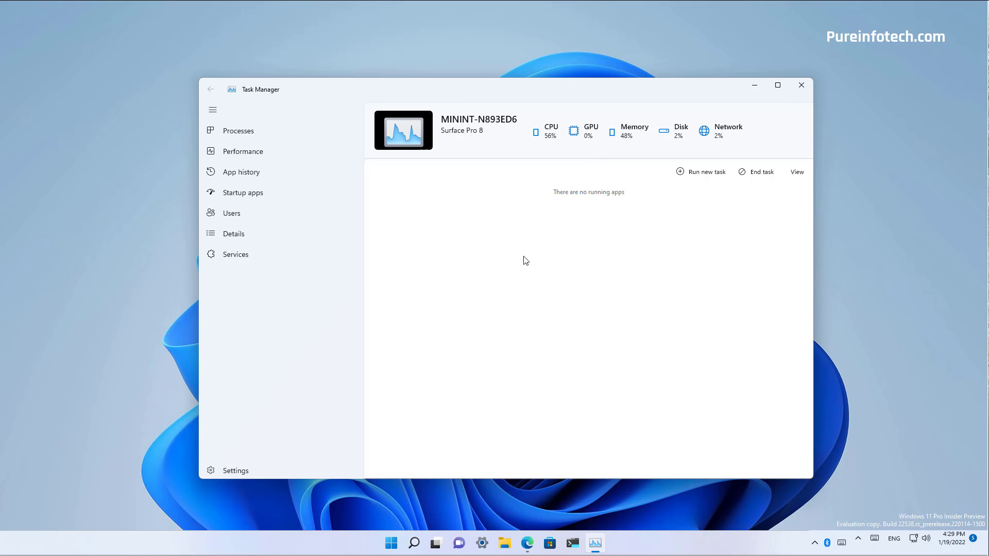
mouse_move(518, 258)
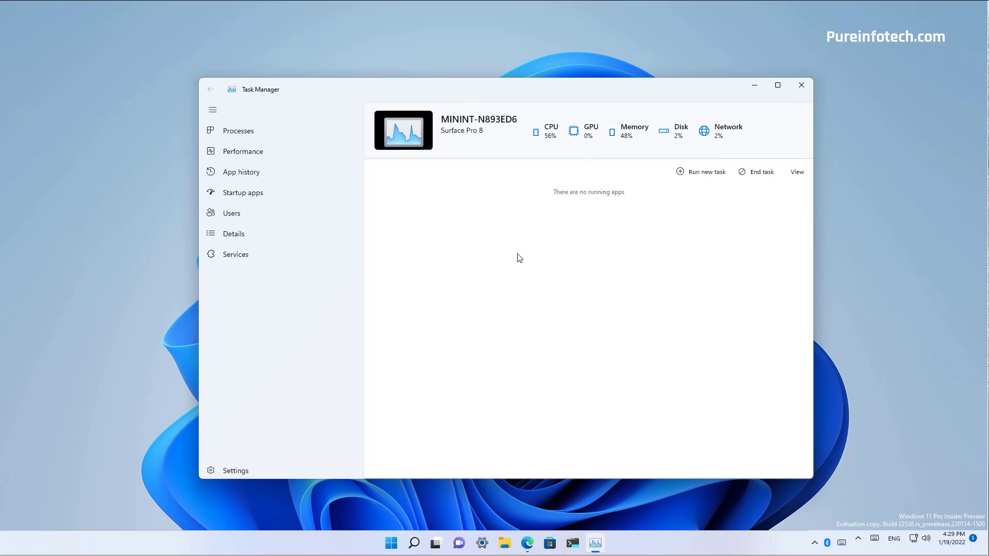
mouse_move(242, 152)
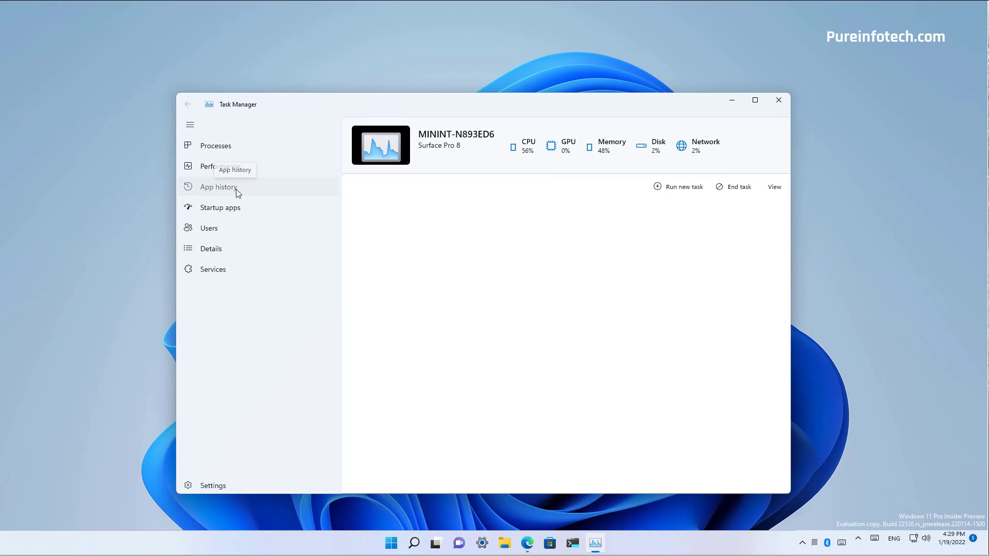
left_click(218, 187)
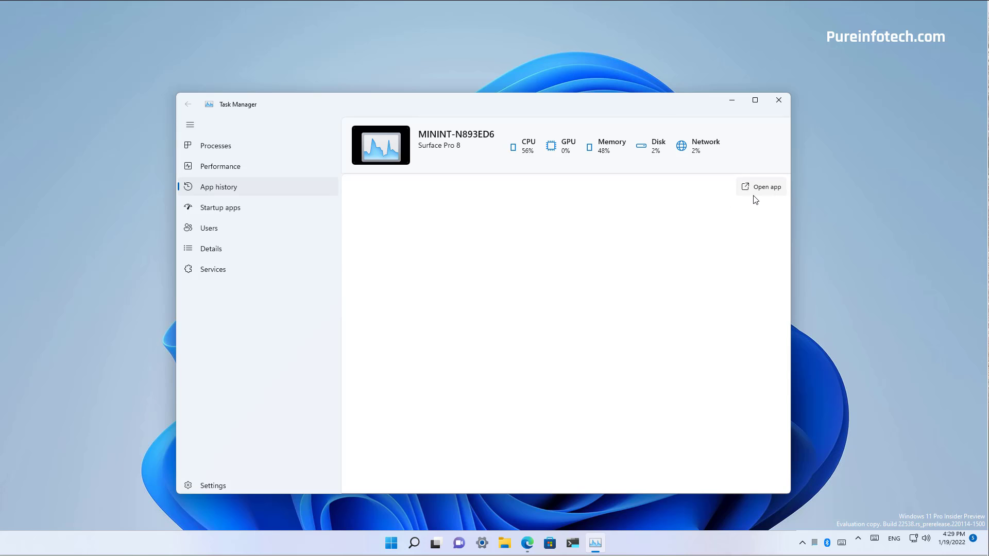
mouse_move(756, 196)
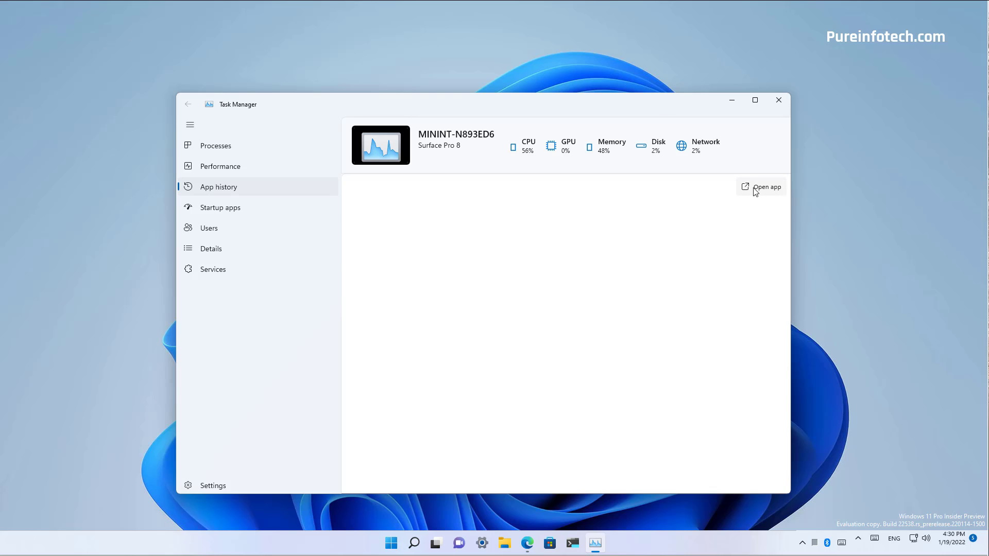
left_click(220, 207)
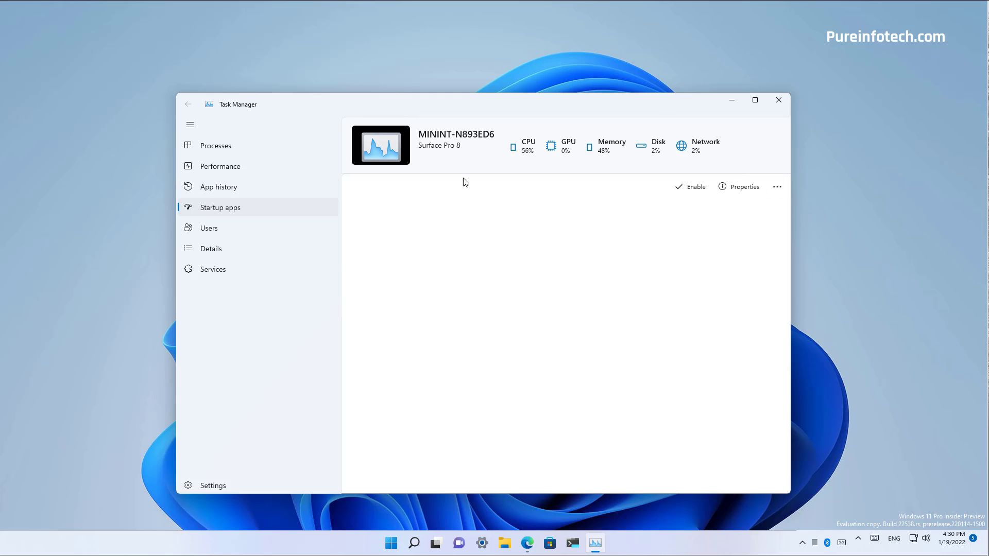
mouse_move(640, 225)
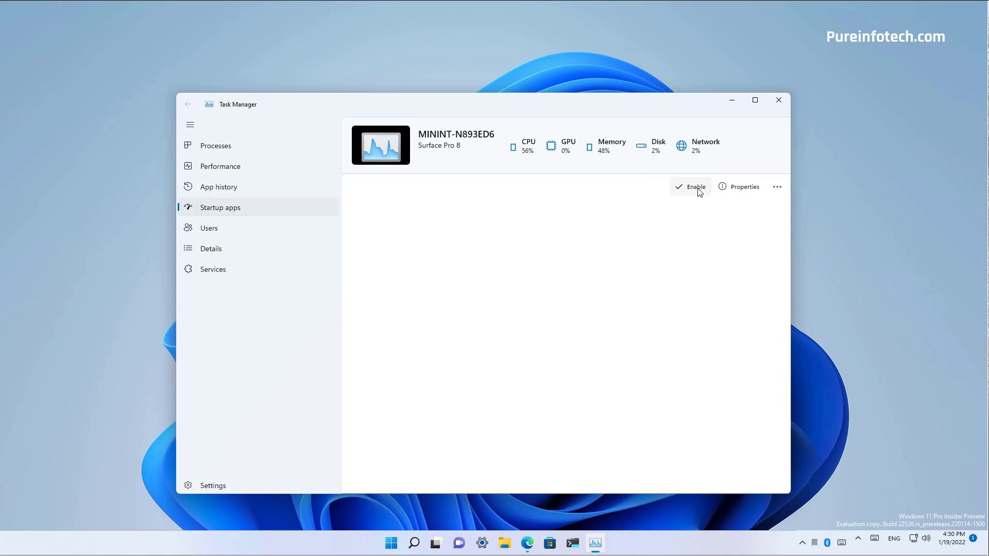
mouse_move(439, 272)
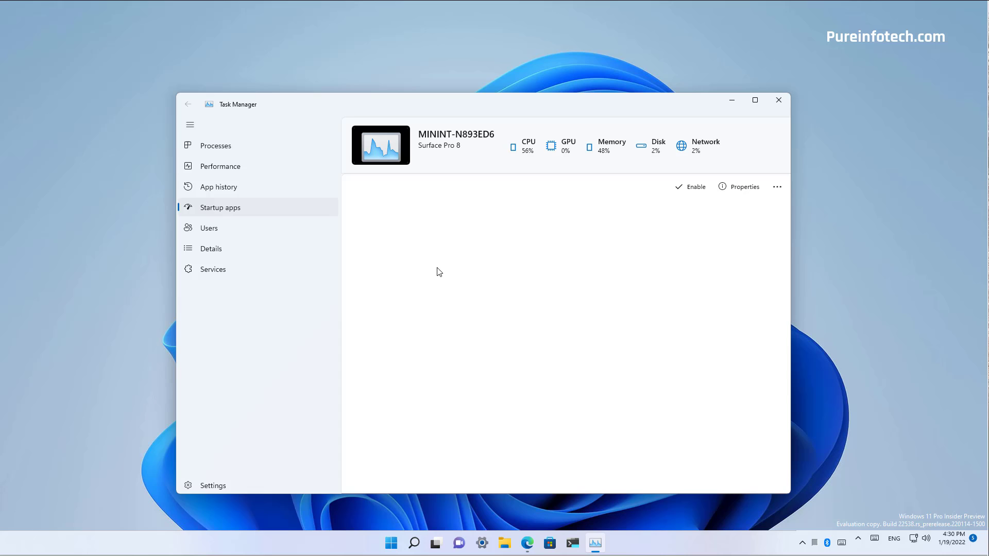
mouse_move(686, 200)
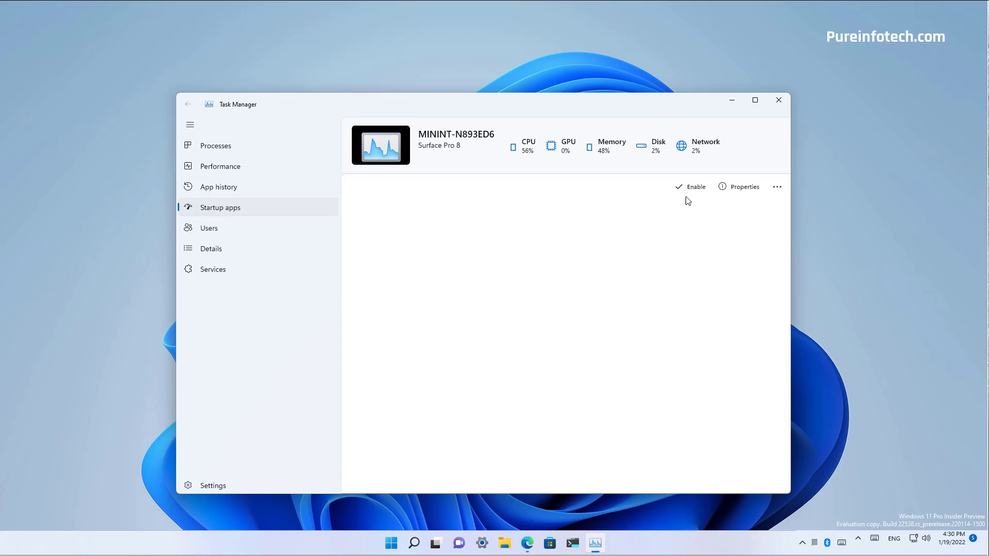
mouse_move(693, 191)
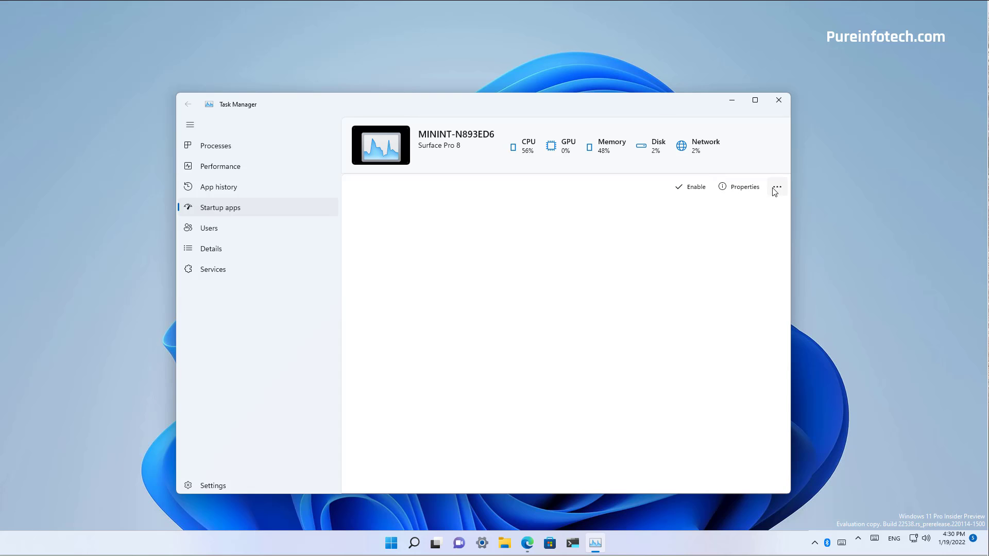
left_click(777, 187)
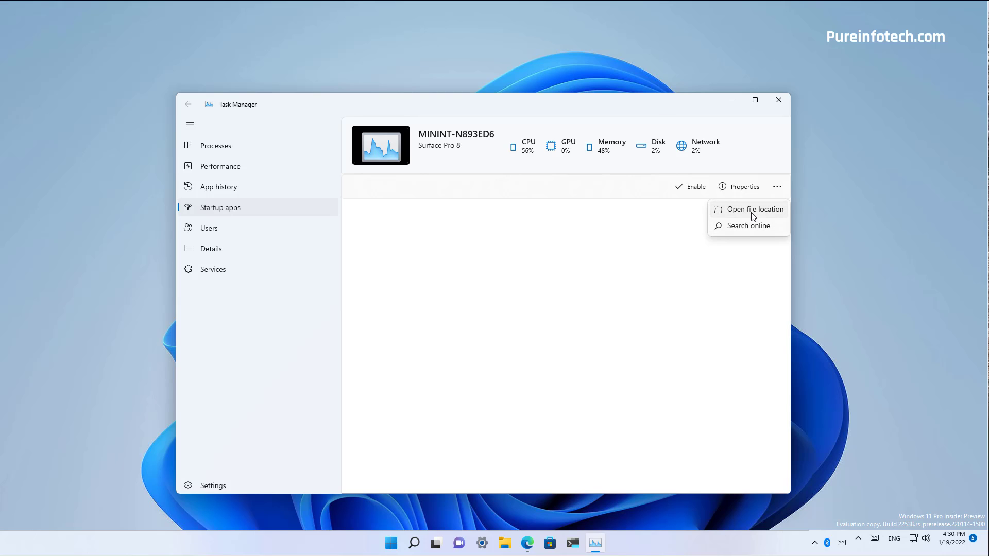
mouse_move(666, 241)
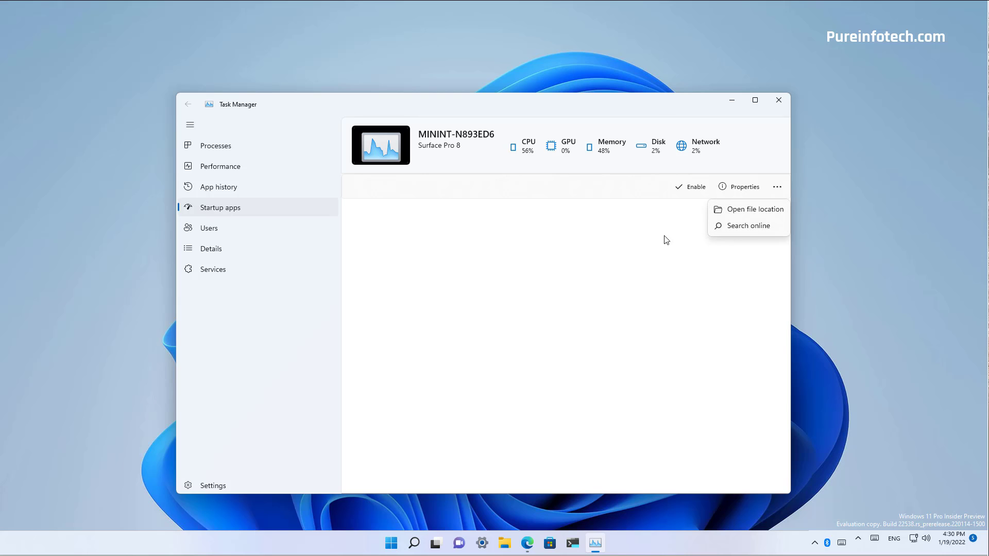
Step: Review Users and its actions, then Details and Services with Go to details and Search online
left_click(209, 227)
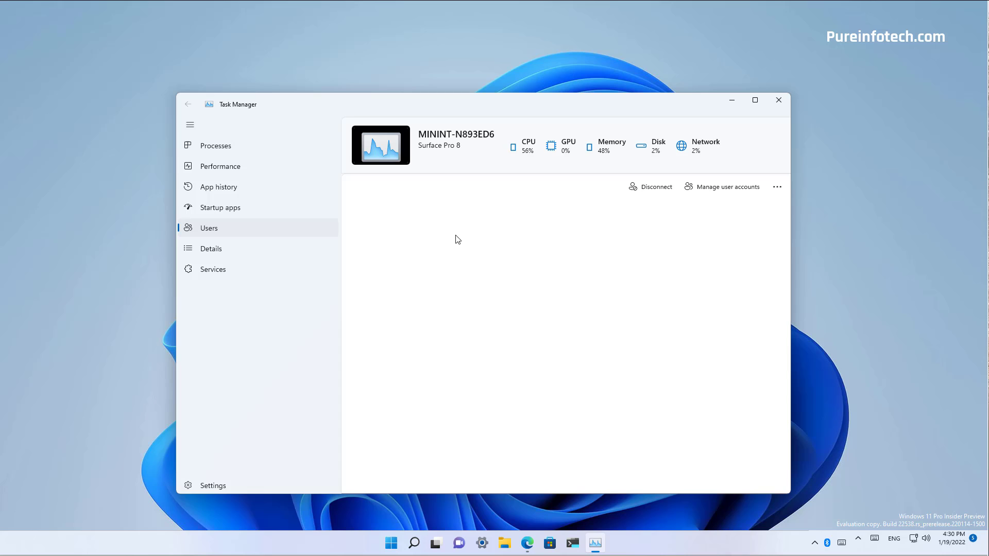
mouse_move(654, 192)
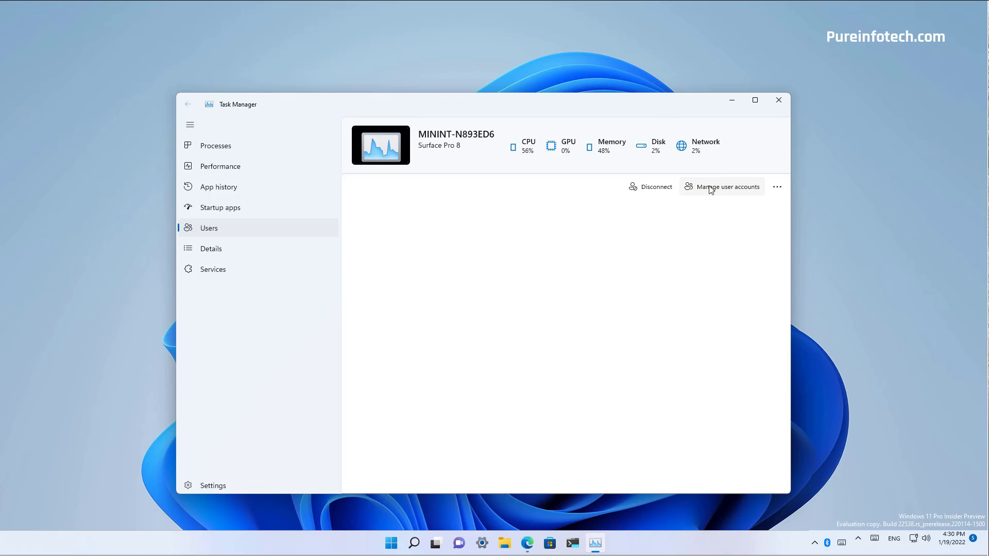
left_click(776, 187)
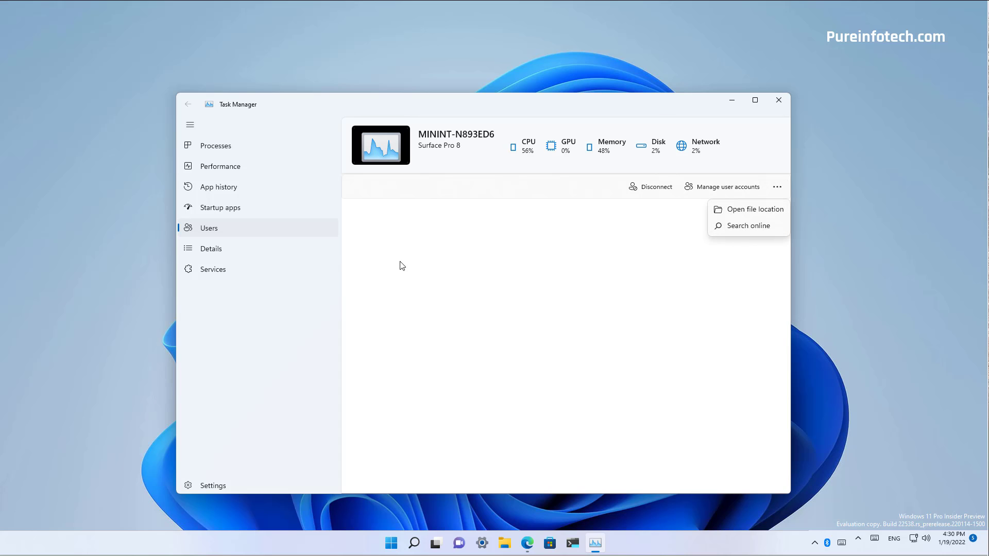
left_click(212, 249)
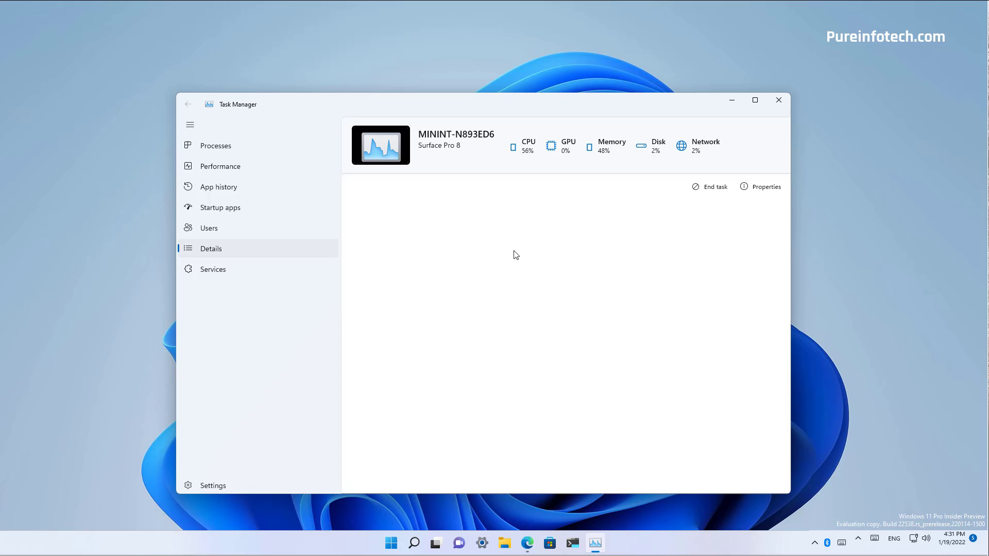
left_click(212, 270)
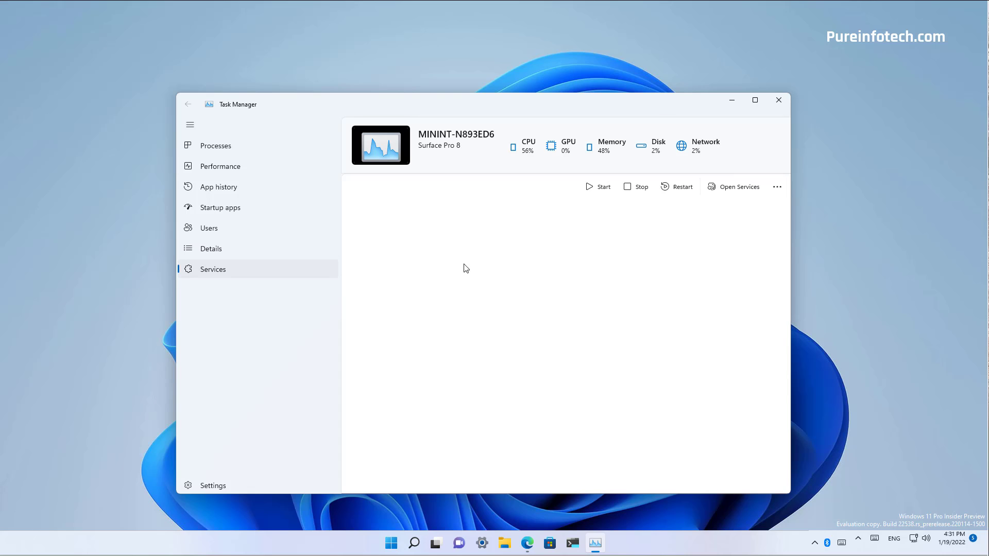
mouse_move(478, 269)
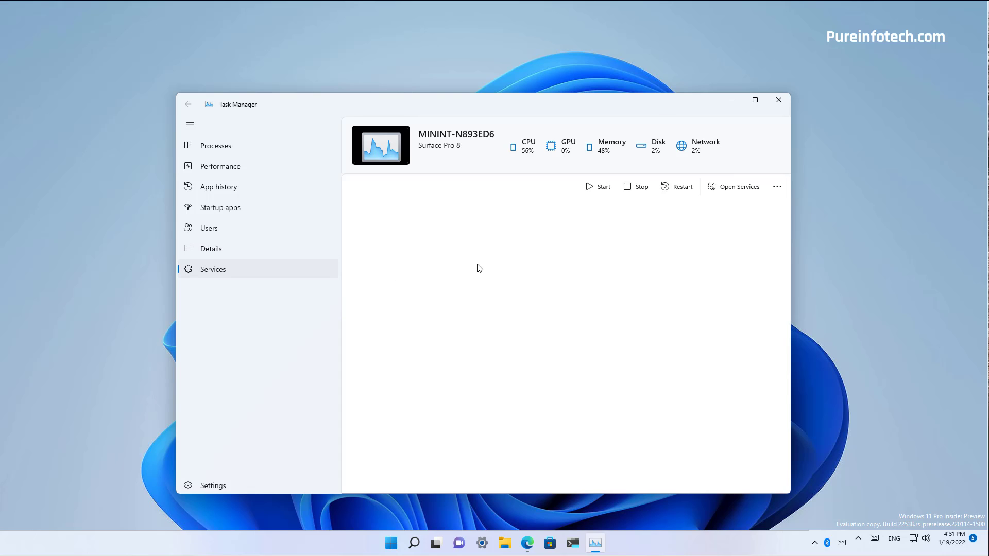
mouse_move(632, 252)
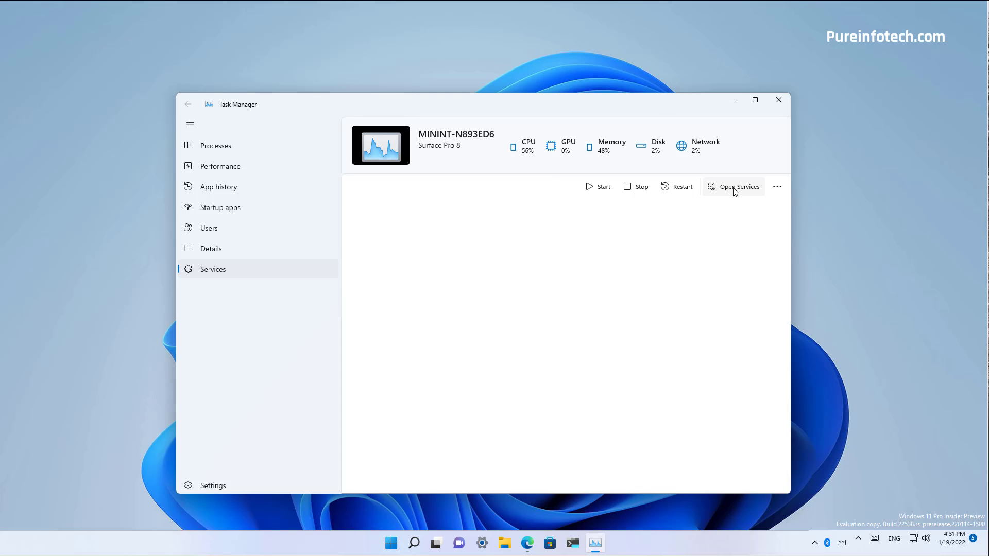
left_click(776, 187)
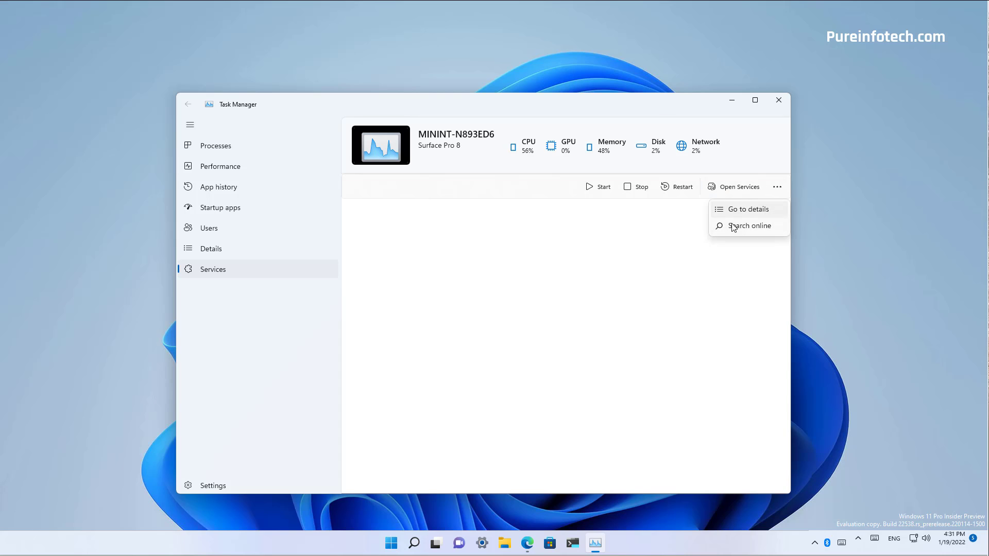
mouse_move(668, 269)
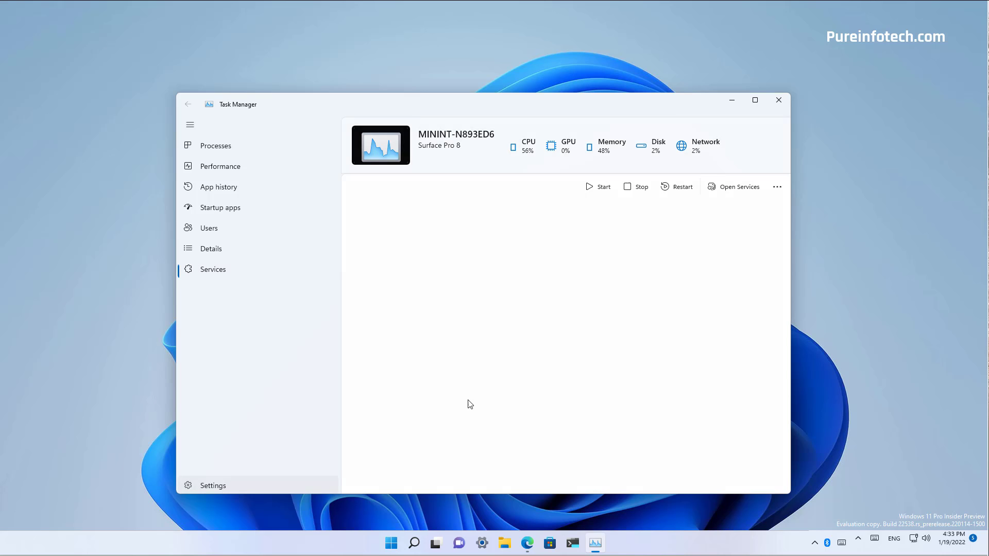
Step: Switch Task Manager's app theme to Light in its own settings page
left_click(213, 485)
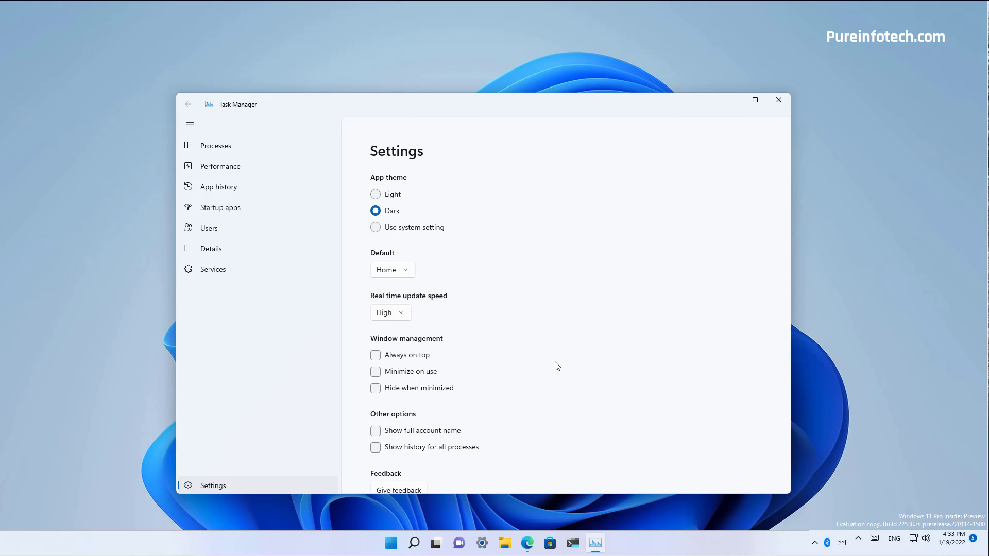
left_click(376, 194)
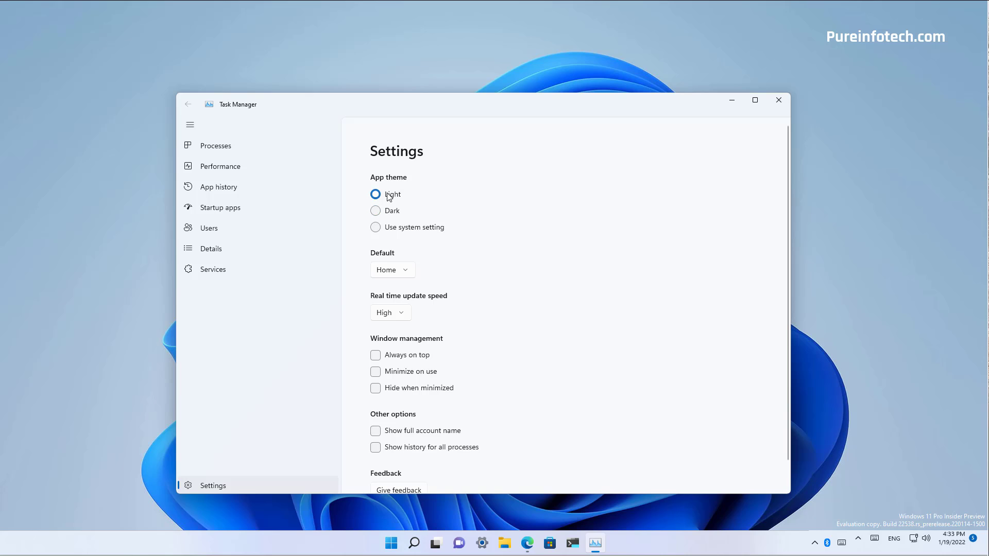
left_click(376, 210)
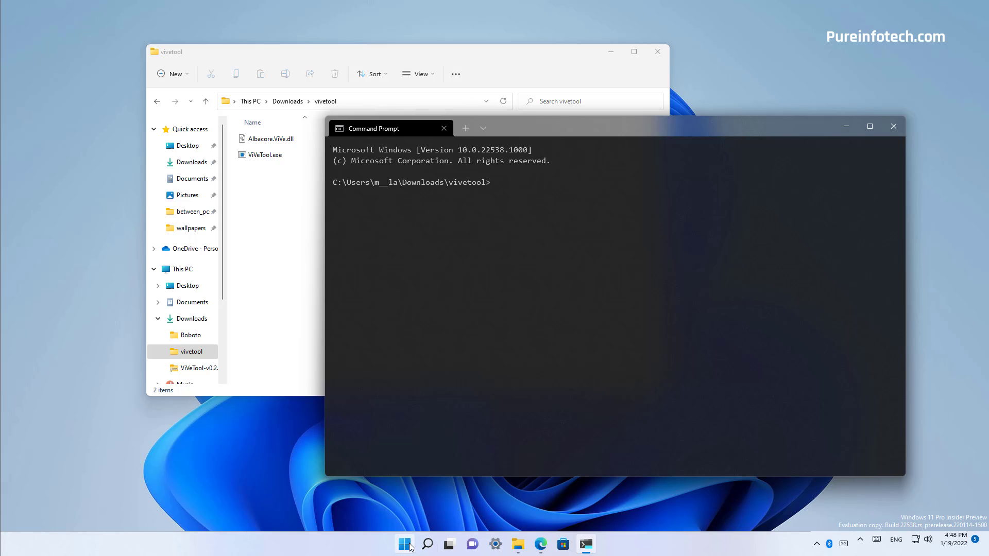
Step: Relaunch Task Manager from the Start right-click menu and review the App history page
right_click(404, 544)
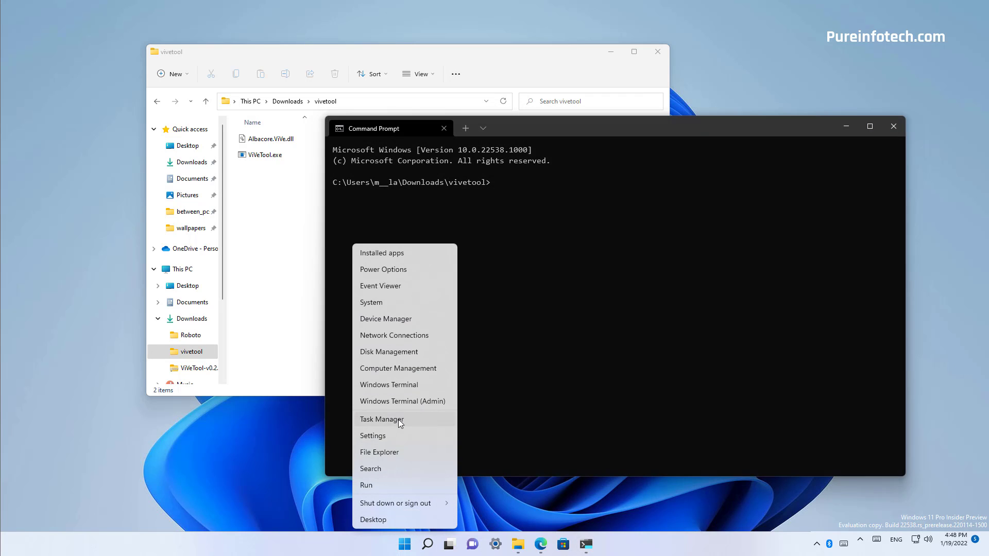
left_click(382, 419)
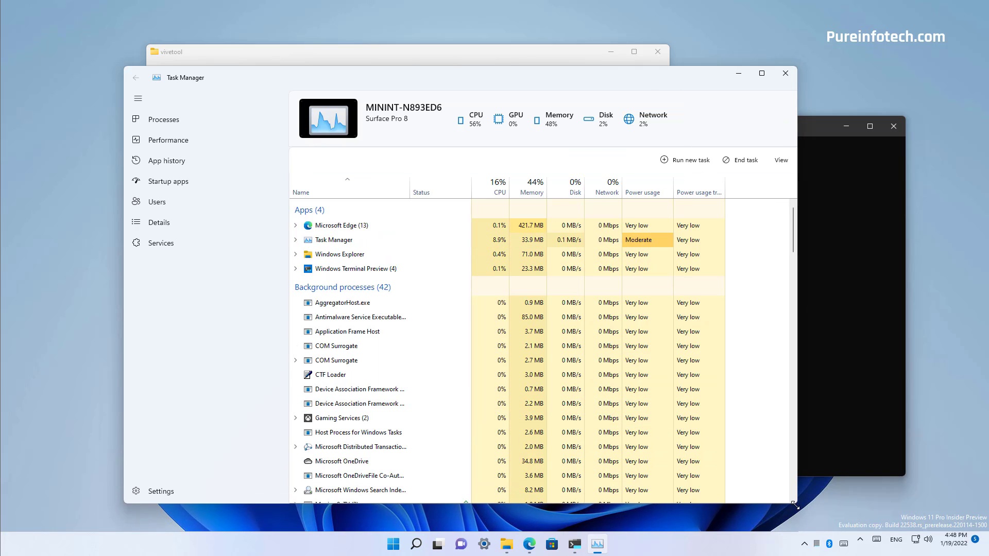
left_click(360, 390)
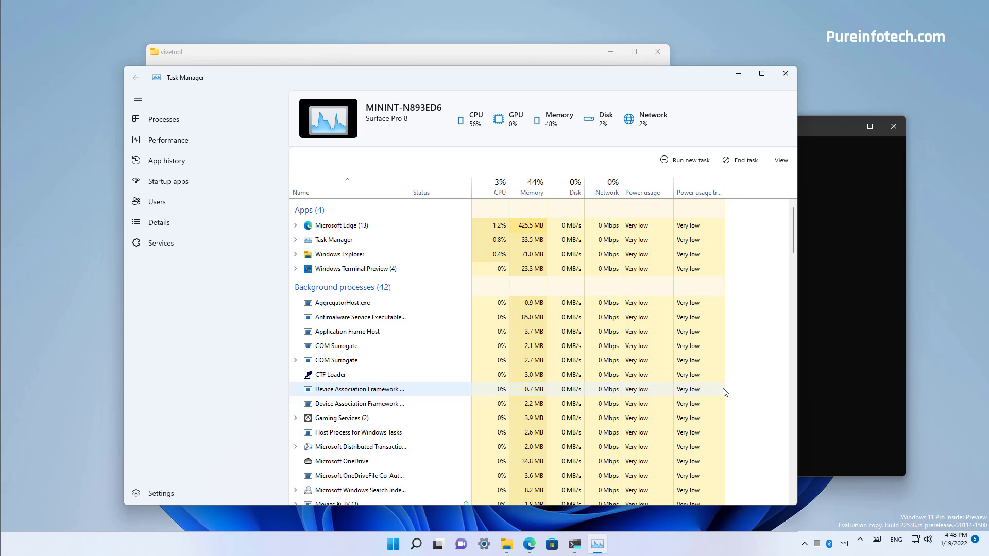
mouse_move(403, 264)
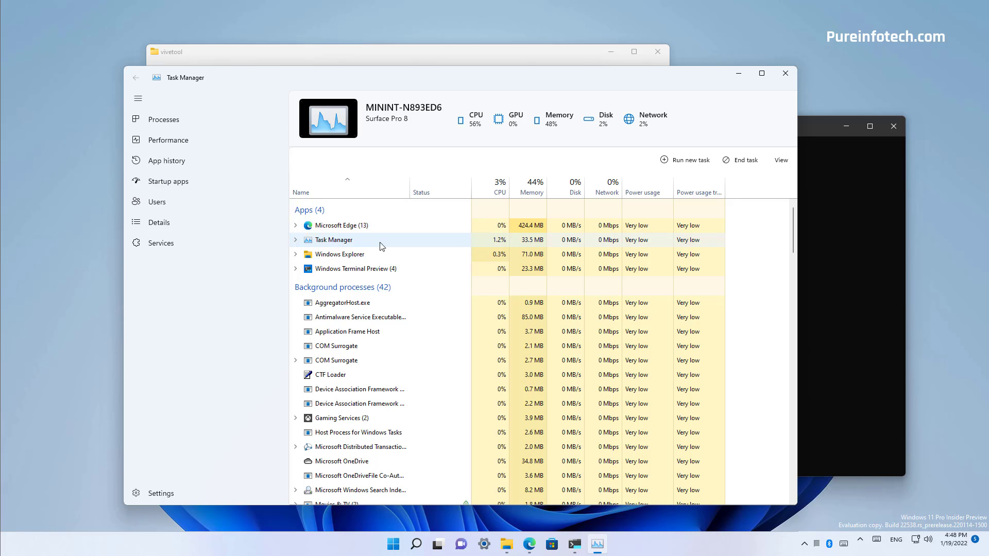
mouse_move(411, 316)
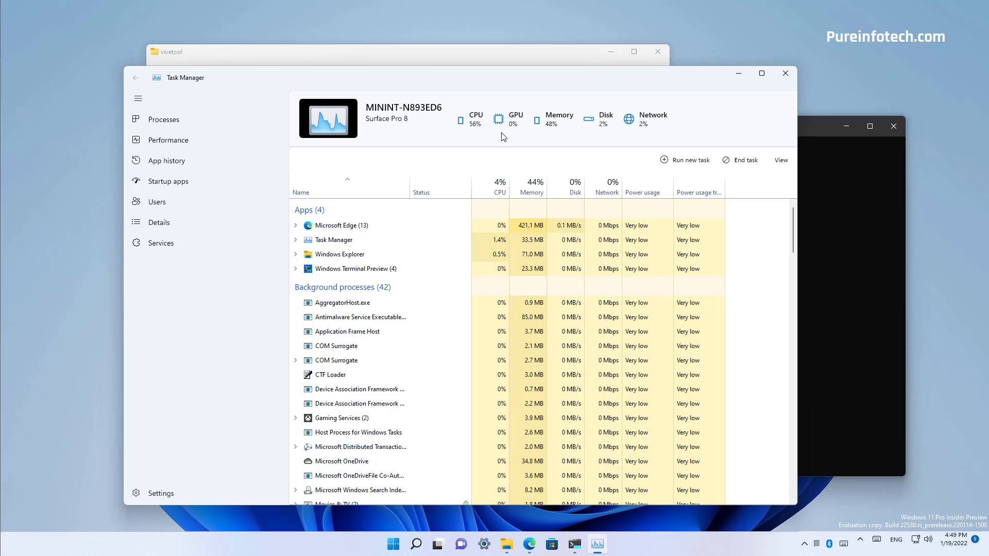
mouse_move(694, 146)
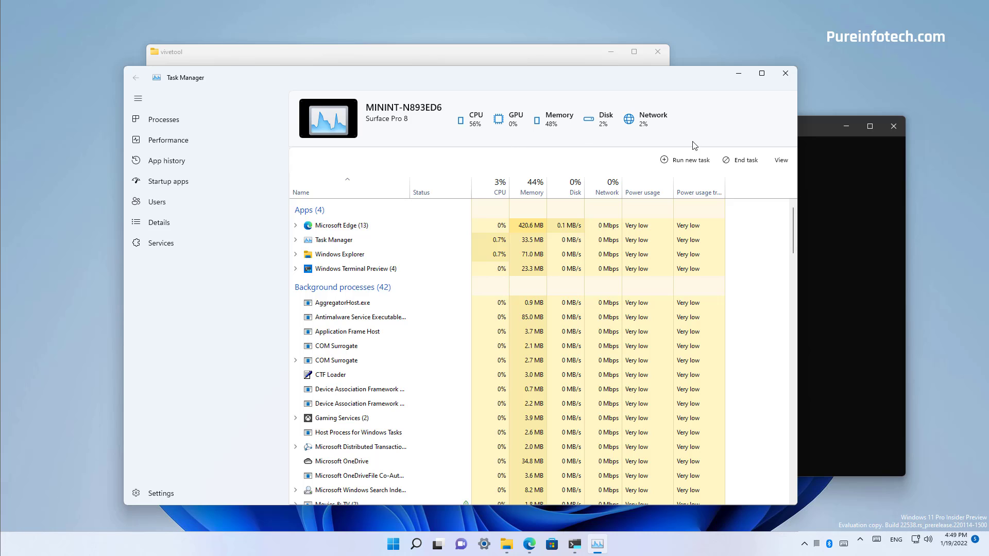
left_click(167, 161)
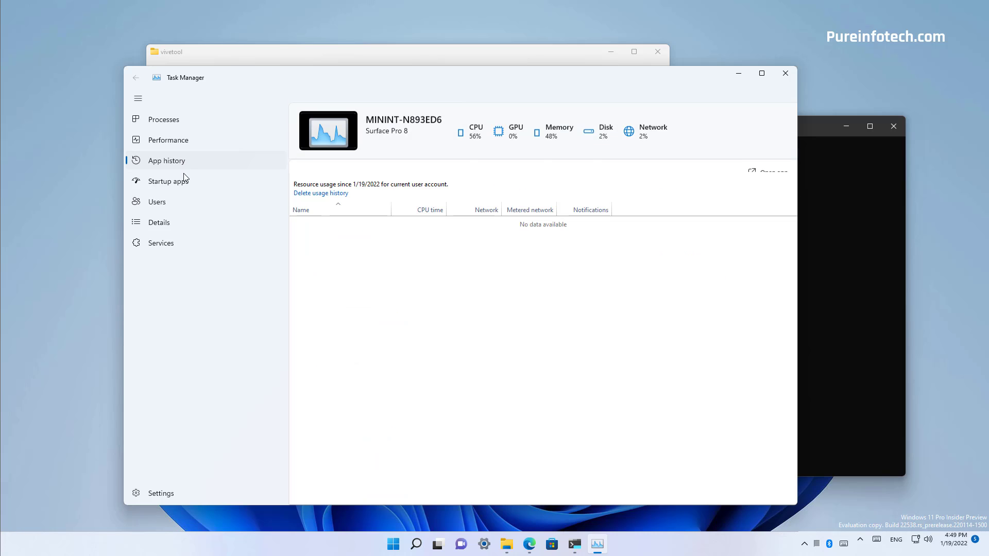
left_click(166, 160)
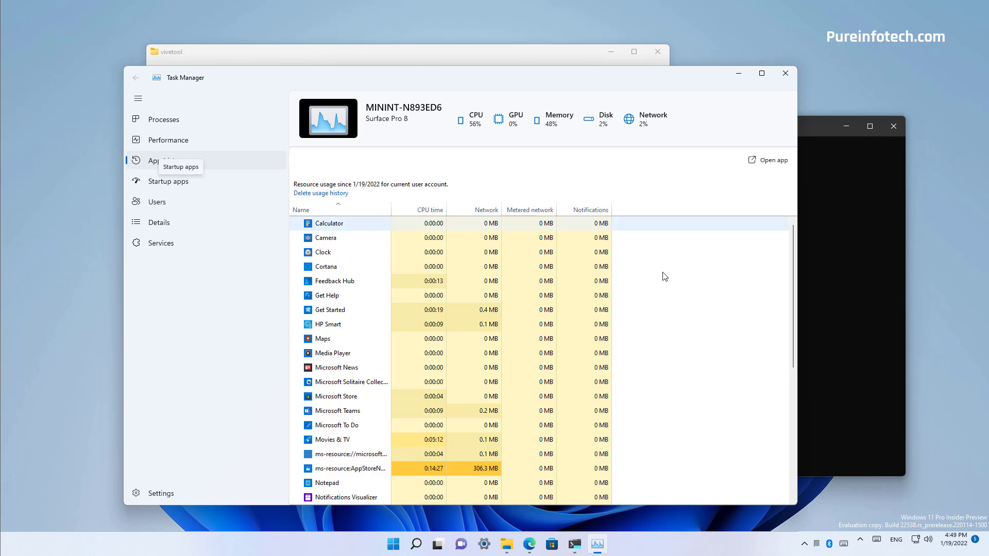
scroll("down", 3)
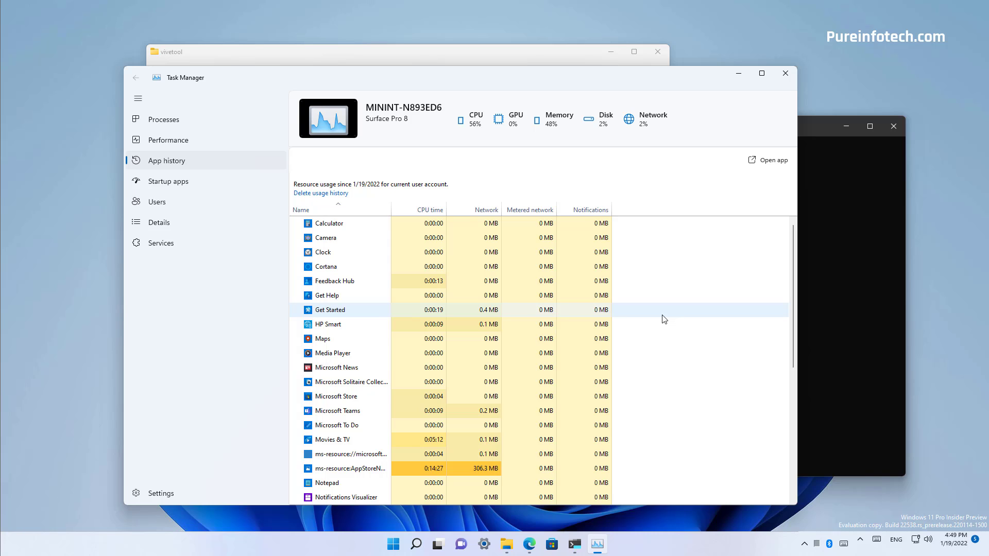
Step: Review Startup apps, Users and Details, finishing on Task Manager's settings page
left_click(169, 181)
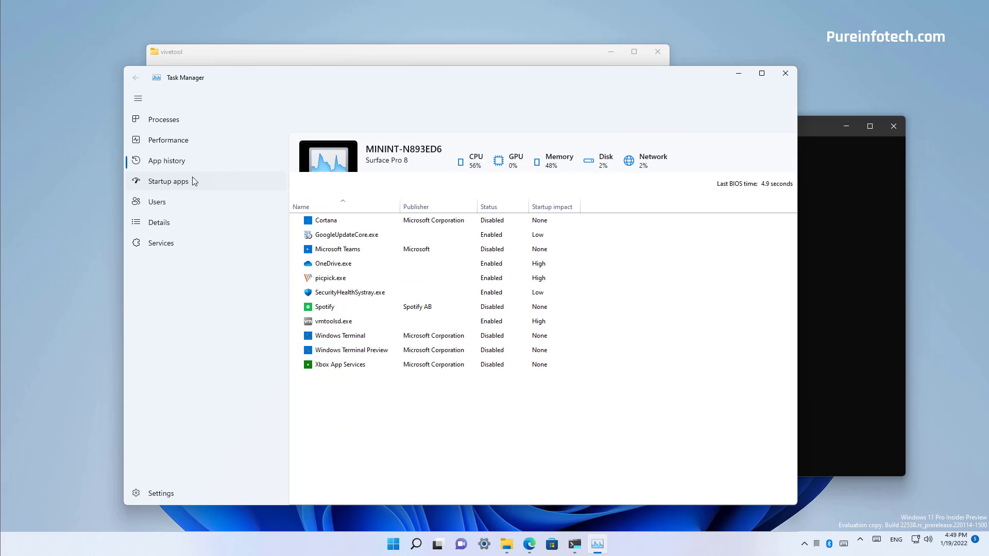
left_click(338, 364)
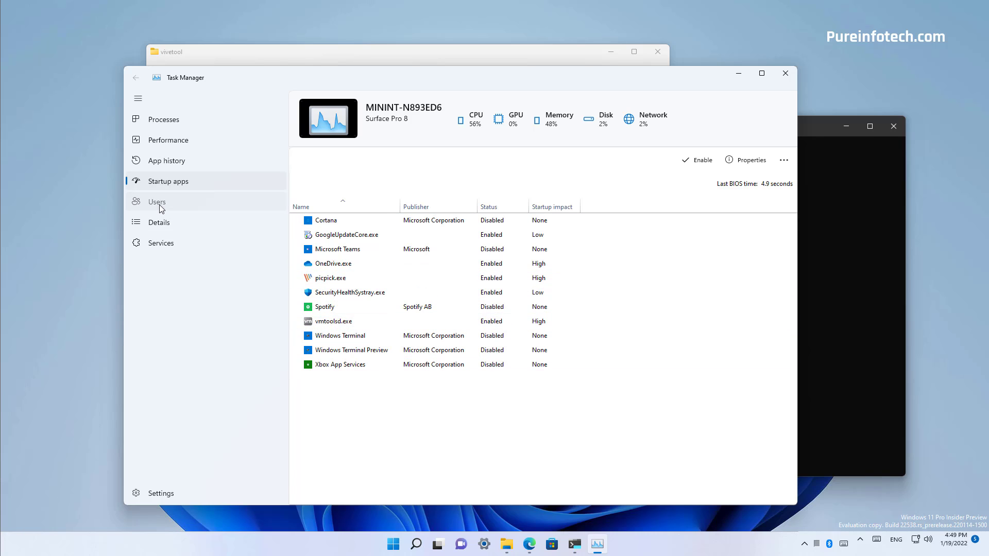
left_click(157, 201)
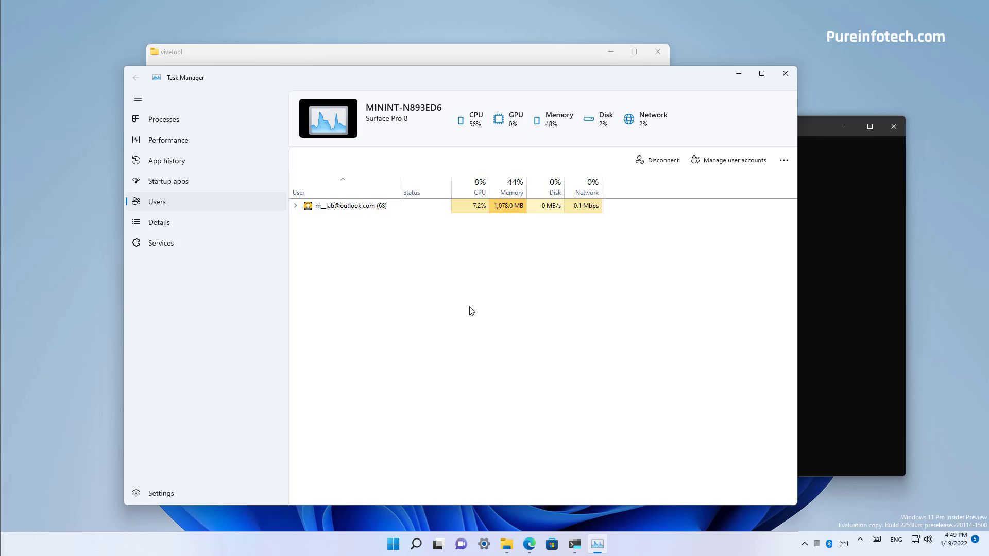
mouse_move(159, 222)
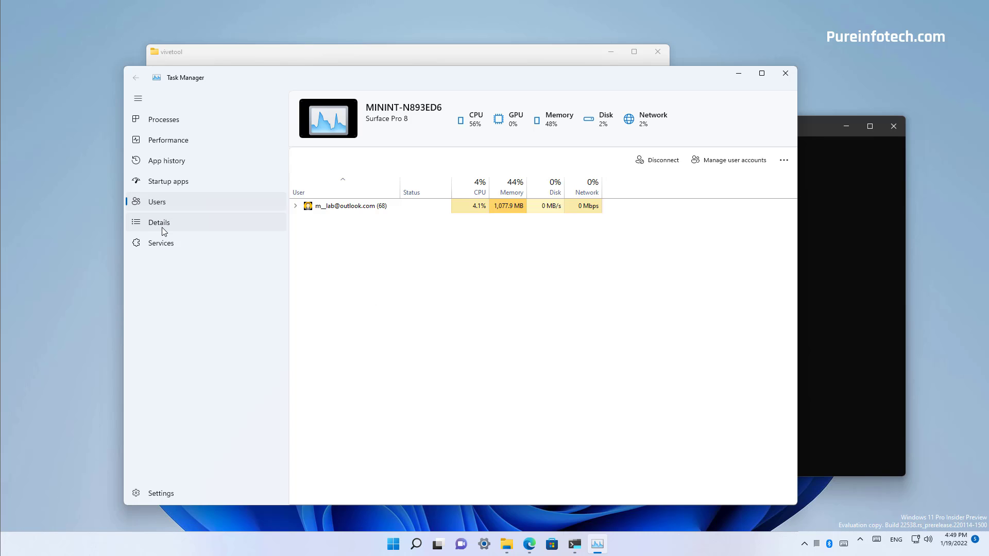
left_click(159, 222)
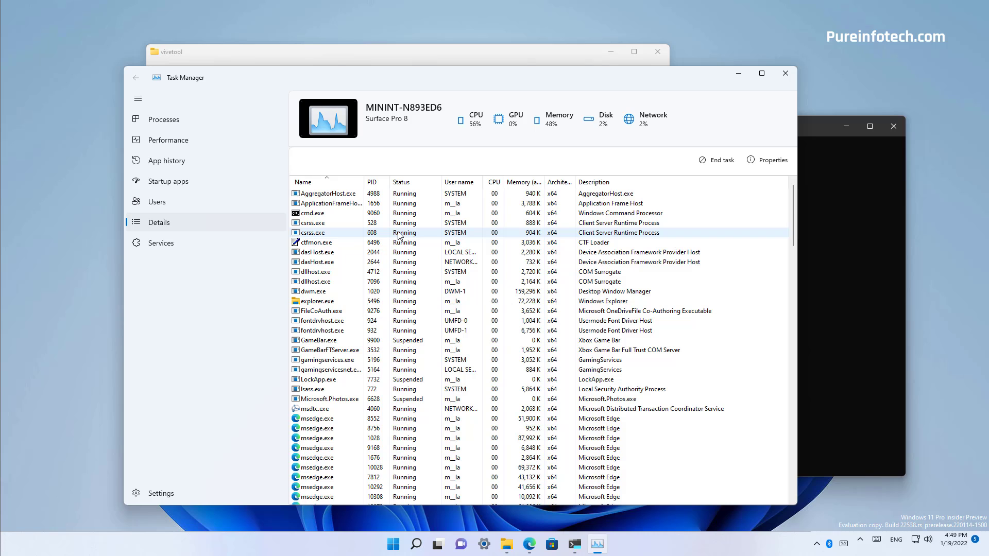
left_click(161, 243)
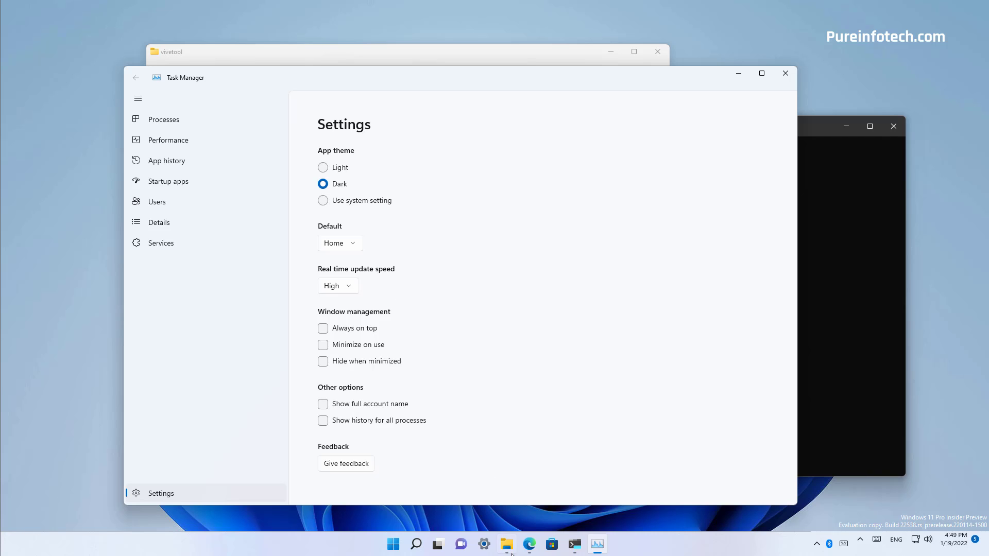
Step: Open Windows Settings and go into Personalization to switch the system to Dark mode
left_click(483, 544)
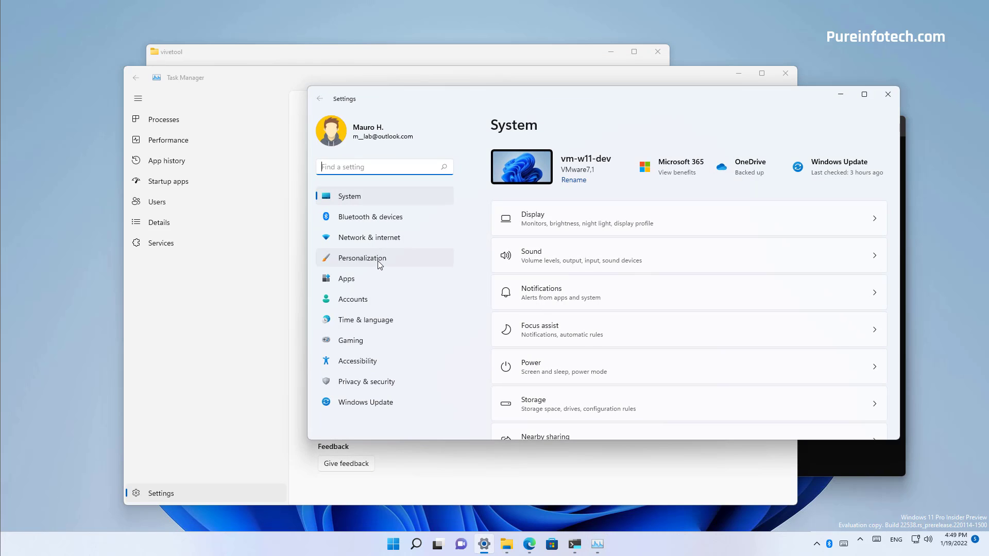
left_click(362, 258)
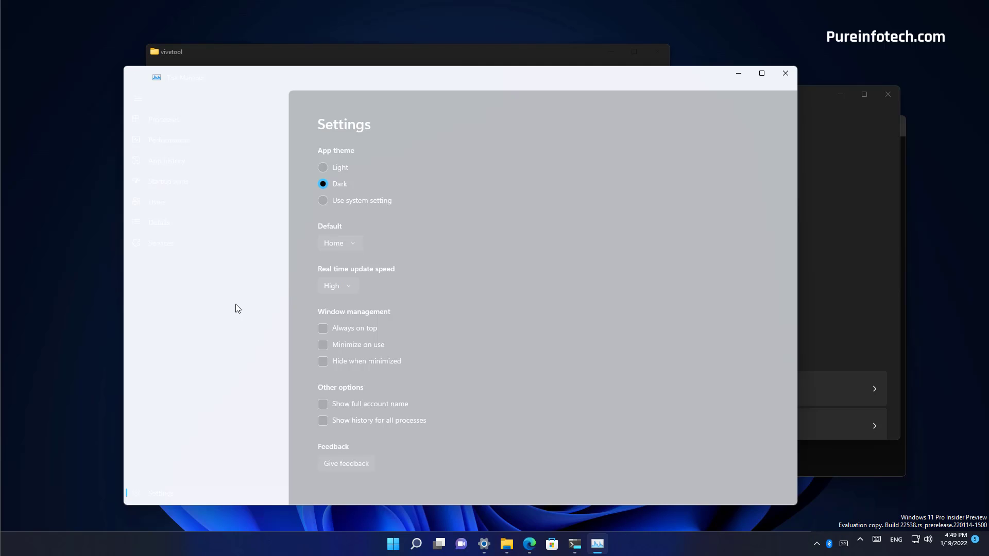
mouse_move(610, 204)
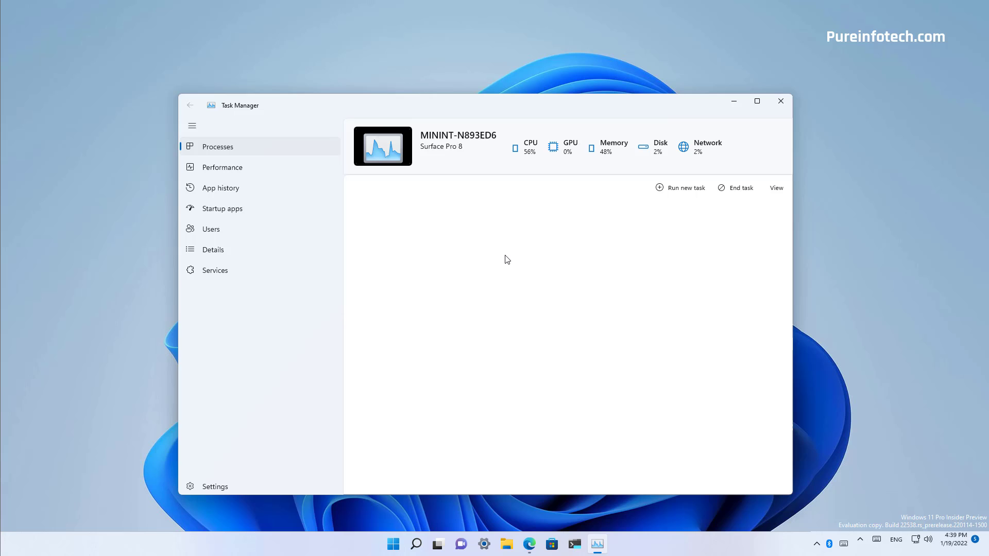
Step: Download ViVeTool-v0.2.1.zip from the GitHub releases page in Edge into Downloads
left_click(780, 101)
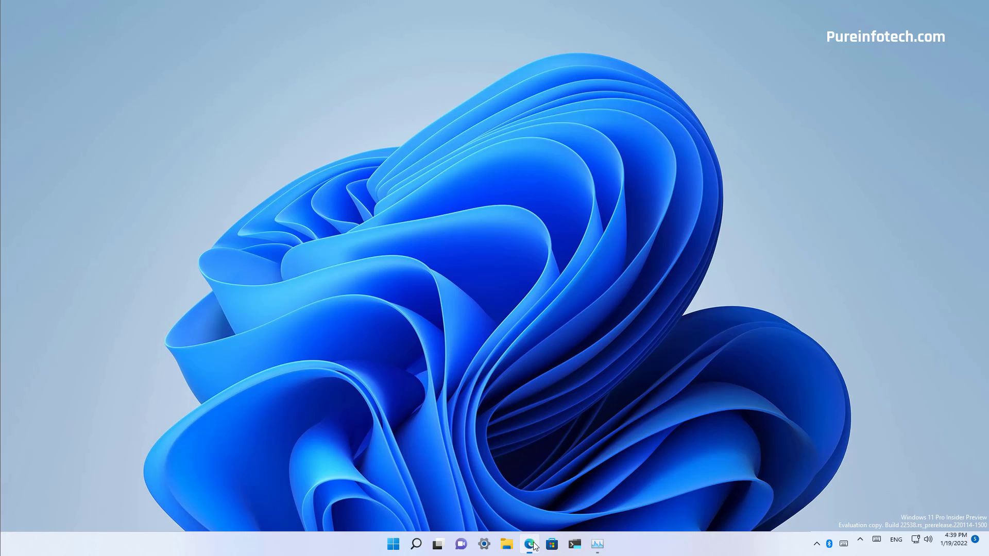
left_click(528, 544)
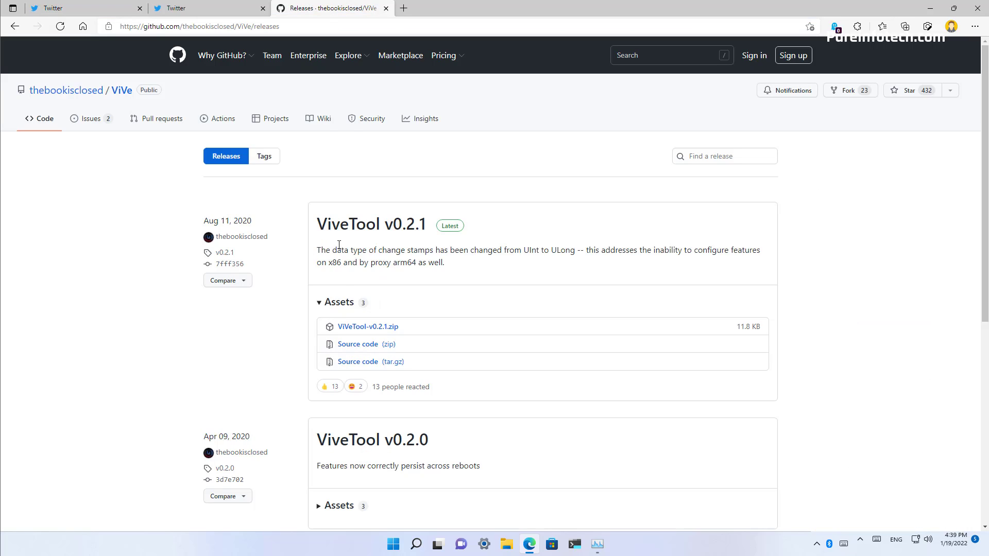
mouse_move(368, 327)
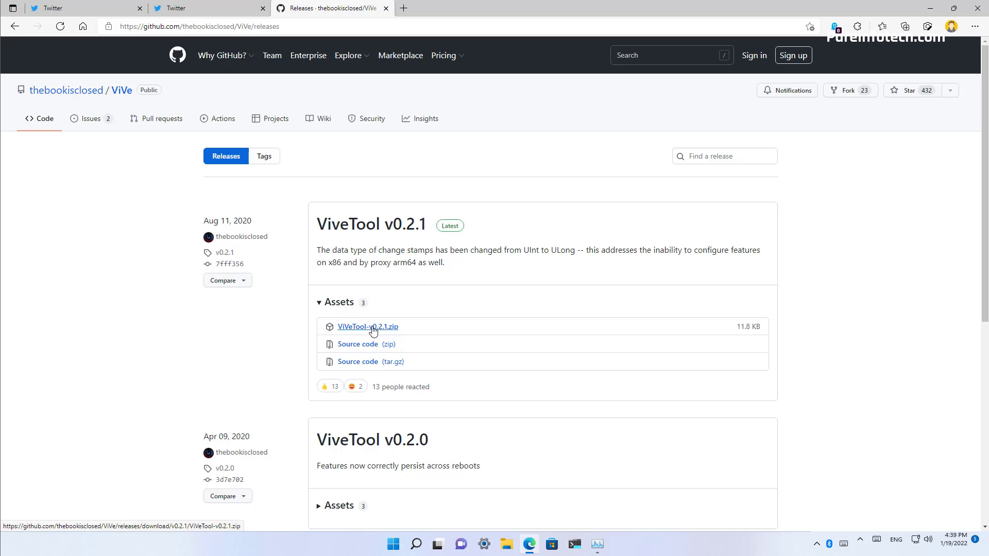
left_click(368, 326)
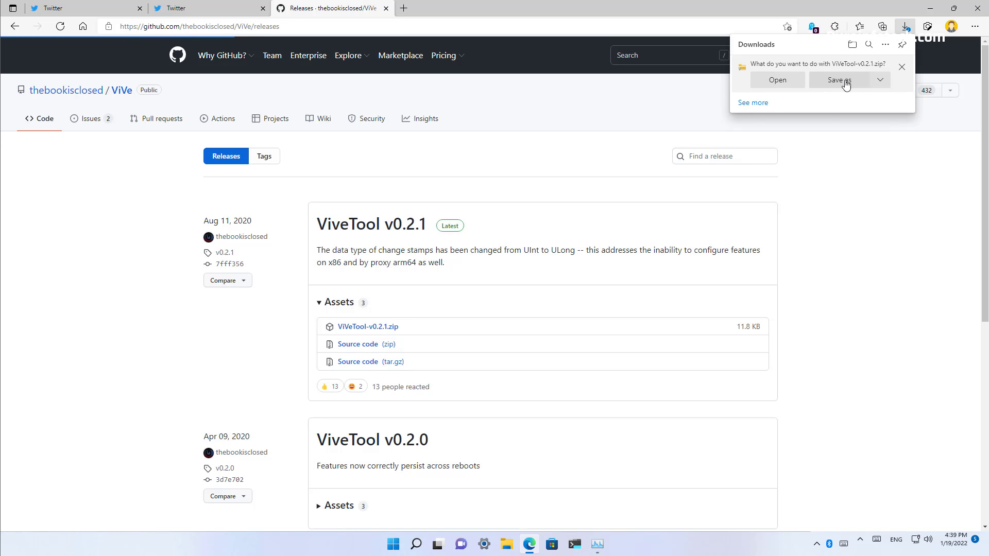
left_click(838, 80)
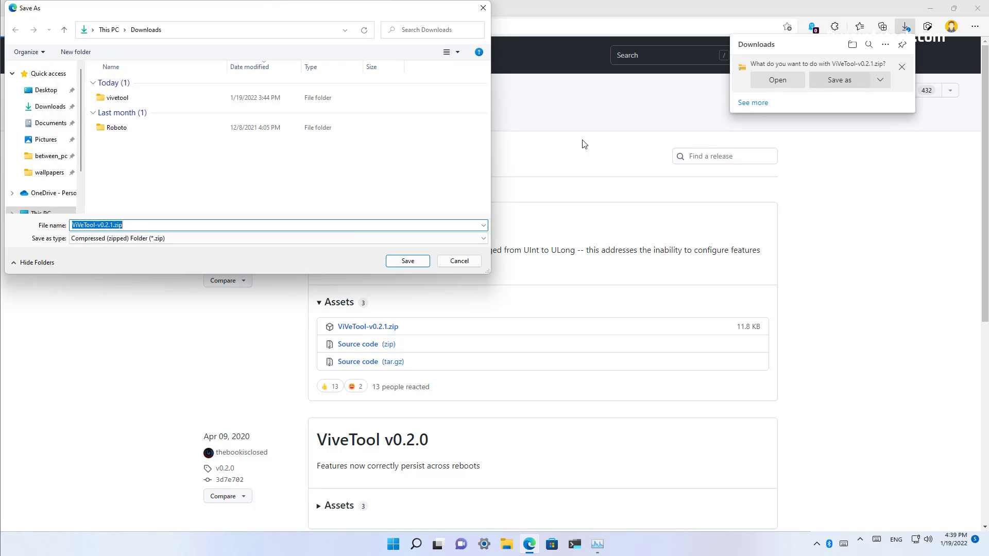
left_click(407, 261)
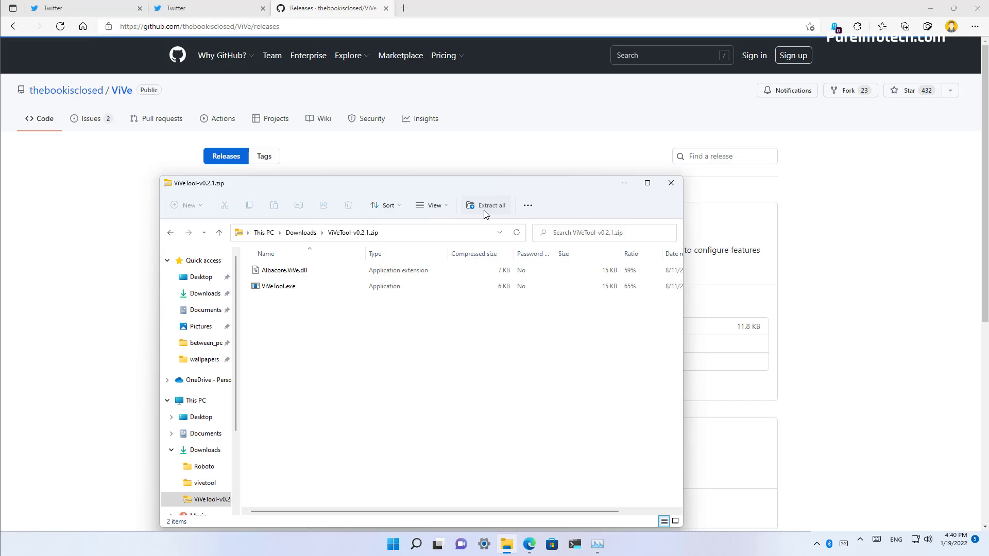
Step: Extract the zip into a vivetool folder under Downloads and open a command prompt there
left_click(489, 205)
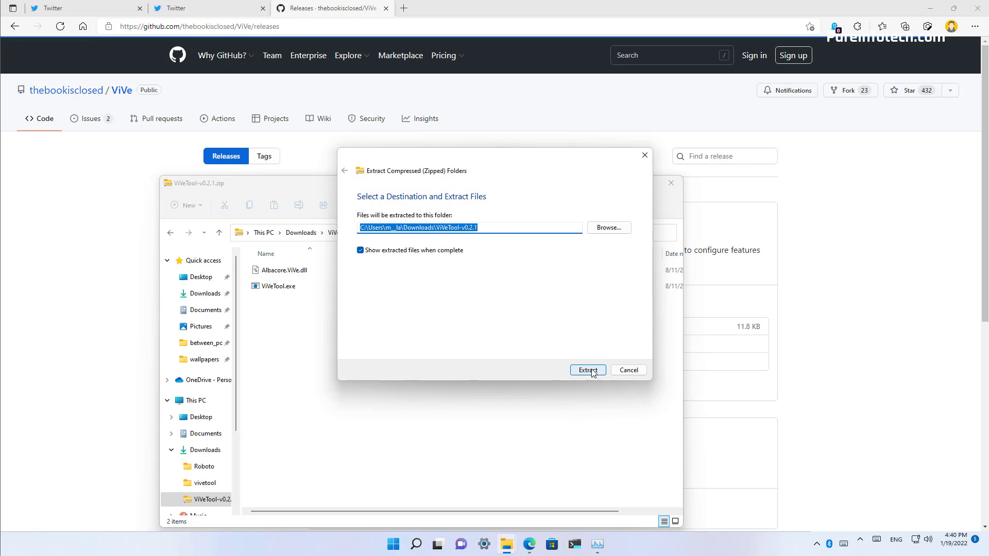
left_click(586, 370)
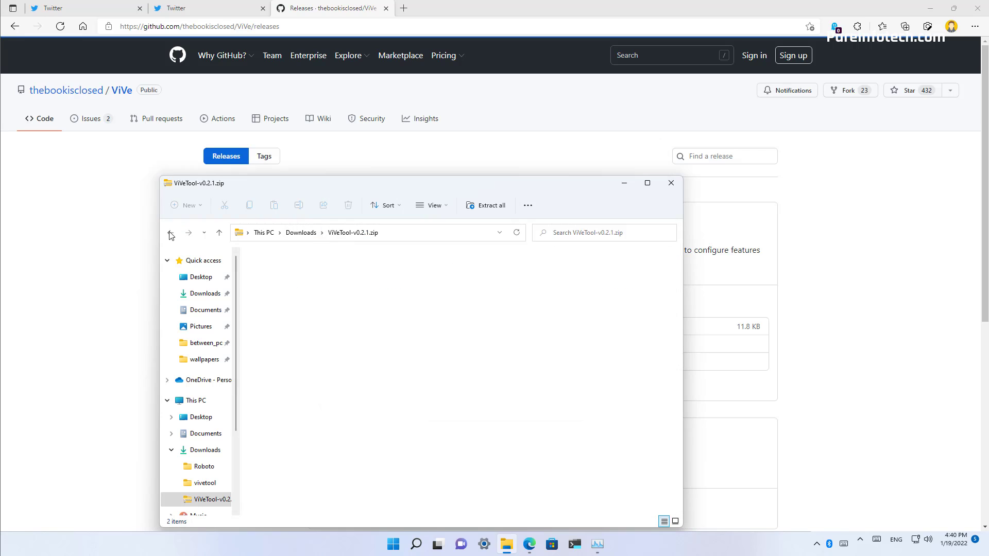
left_click(205, 483)
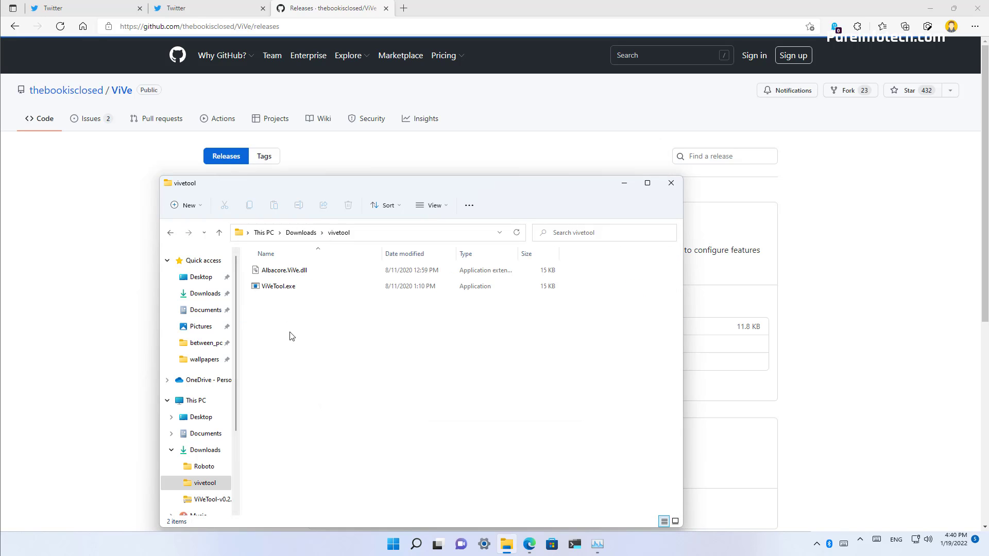
right_click(289, 336)
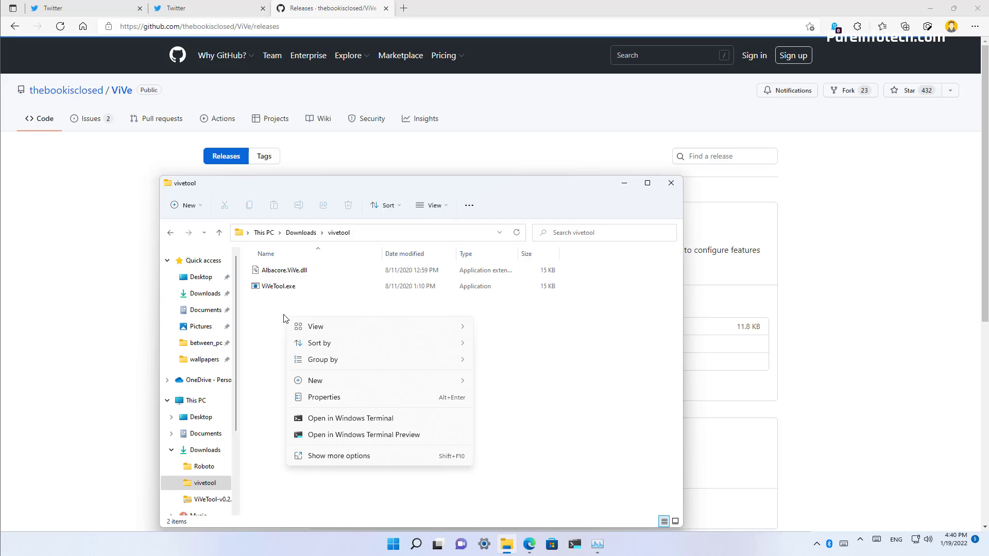
mouse_move(333, 435)
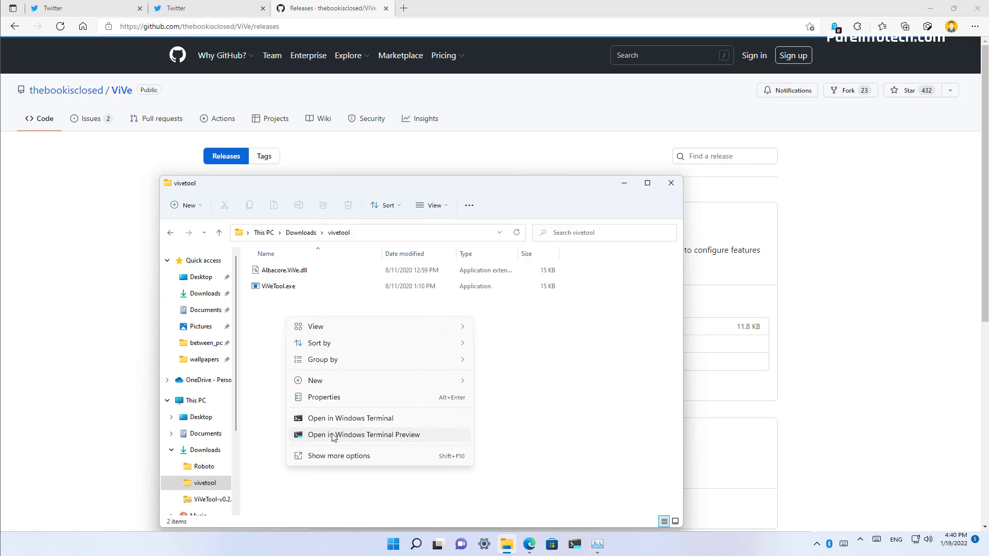
mouse_move(411, 425)
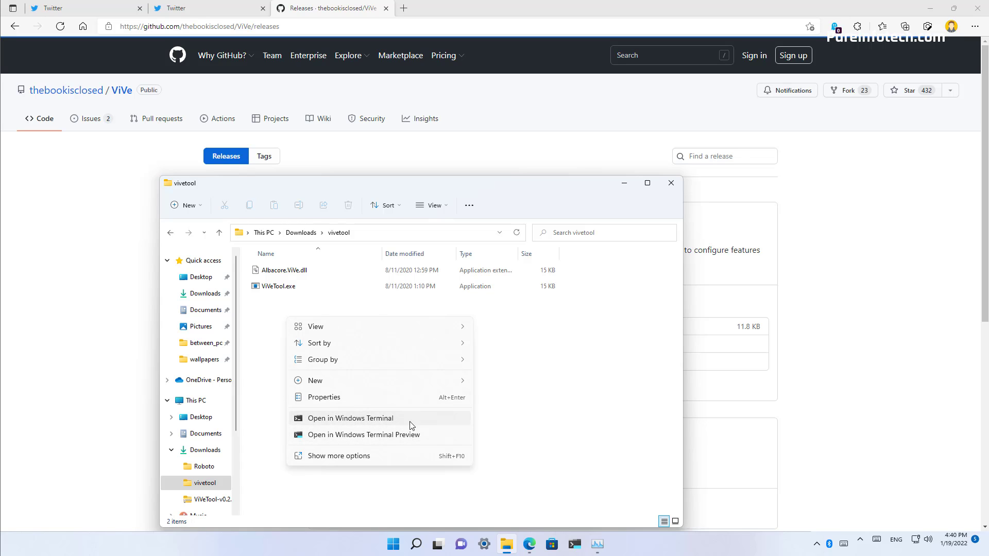
mouse_move(359, 438)
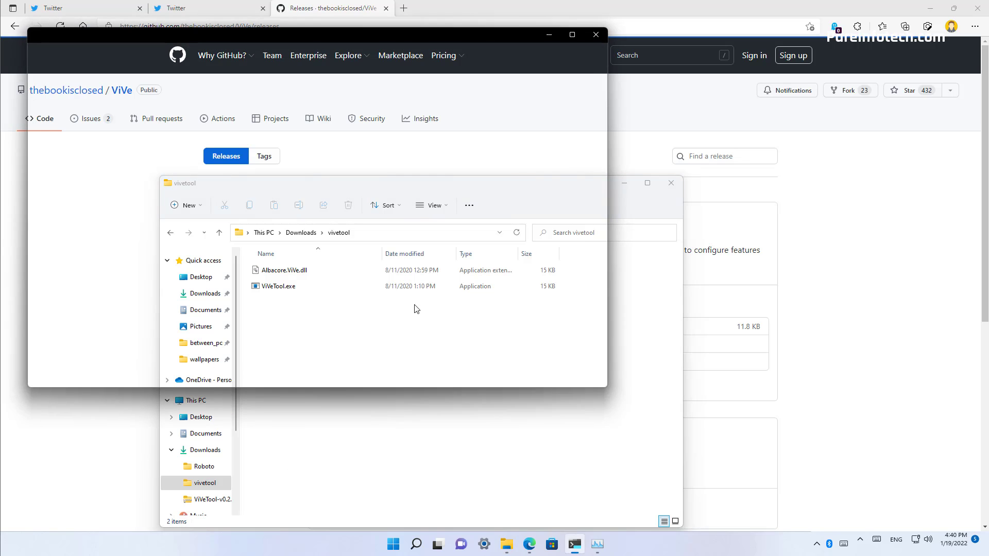
left_click(573, 544)
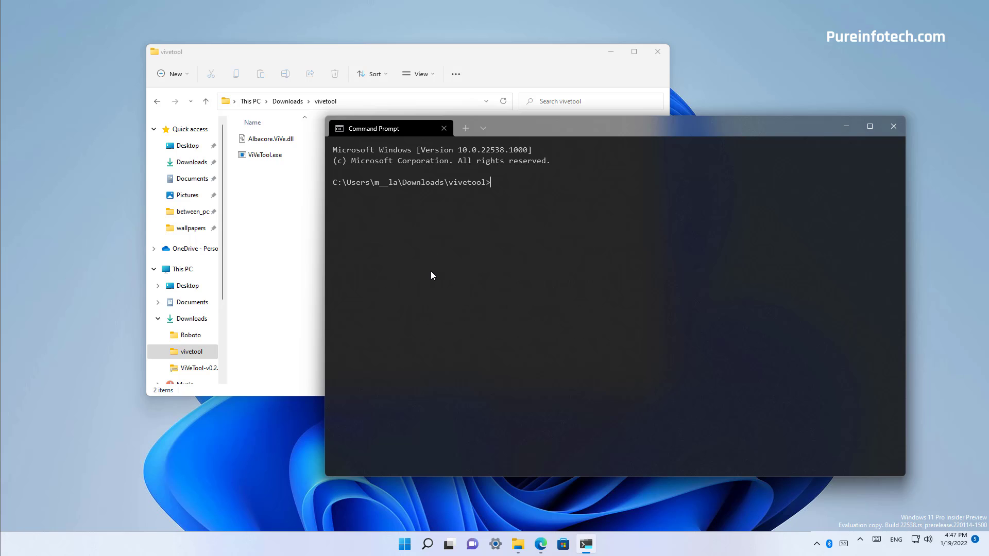
mouse_move(583, 333)
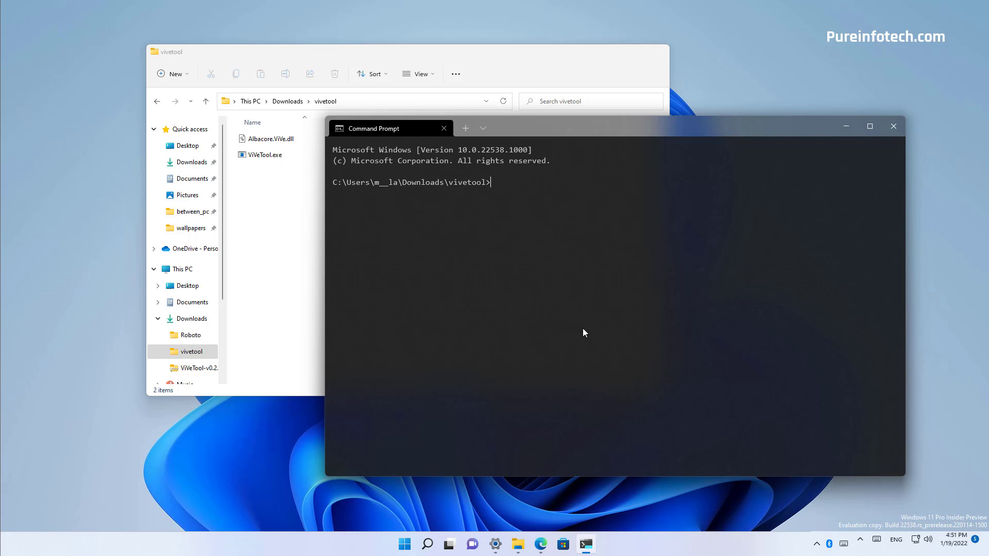
right_click(404, 543)
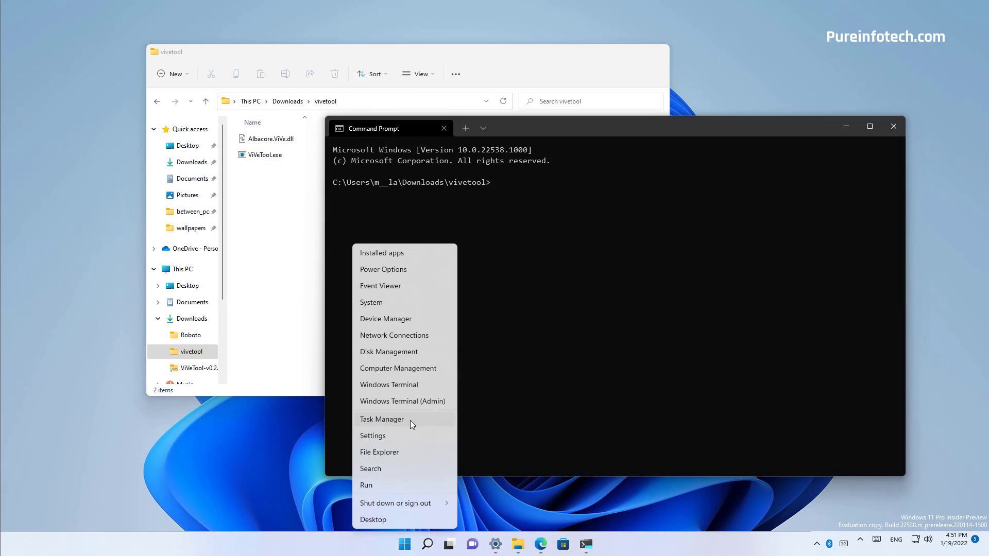
left_click(381, 418)
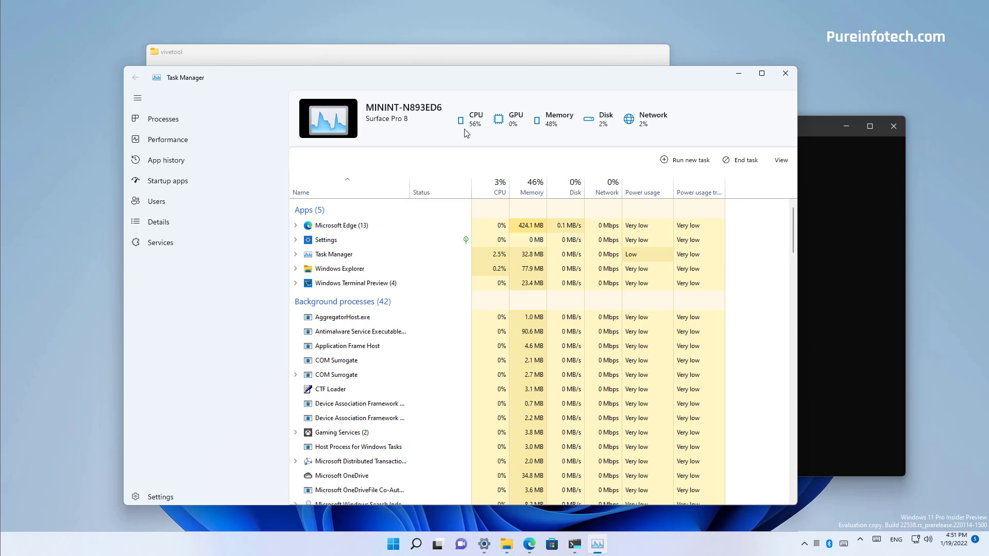
mouse_move(475, 139)
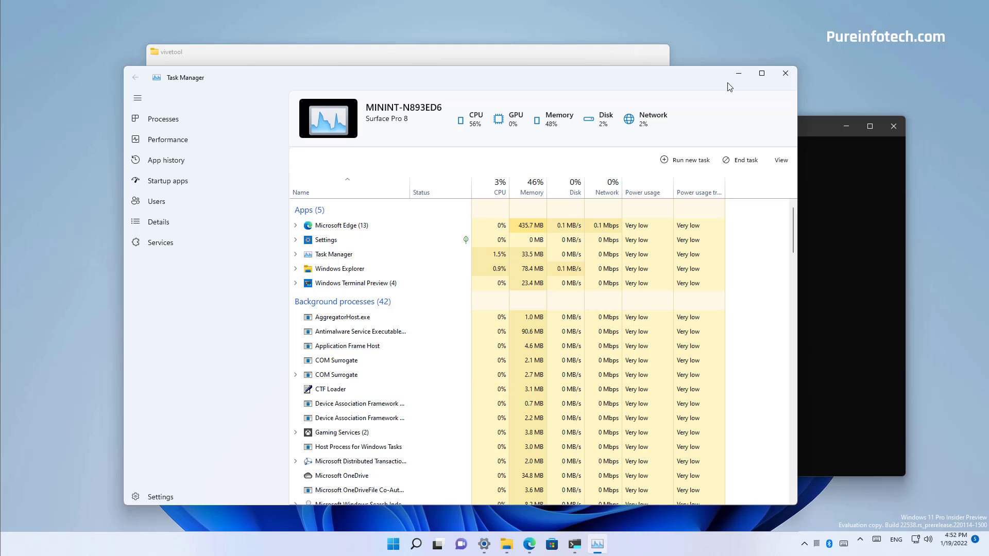
mouse_move(739, 78)
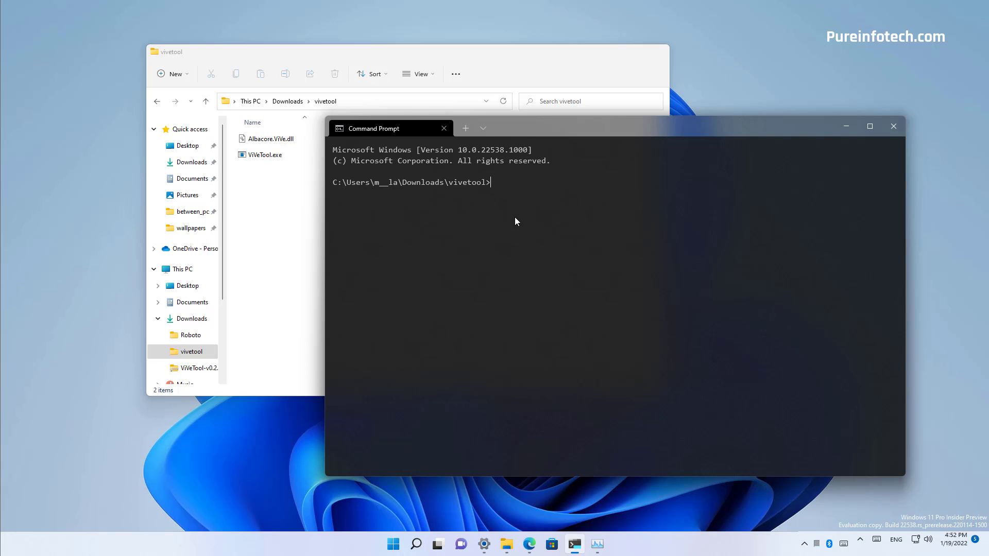
Step: Run vivetool addconfig 36898195 2 and vivetool addconfig 35908098 2, checking the IDs from the tweet
type("vivetool addconfig 36898195 2")
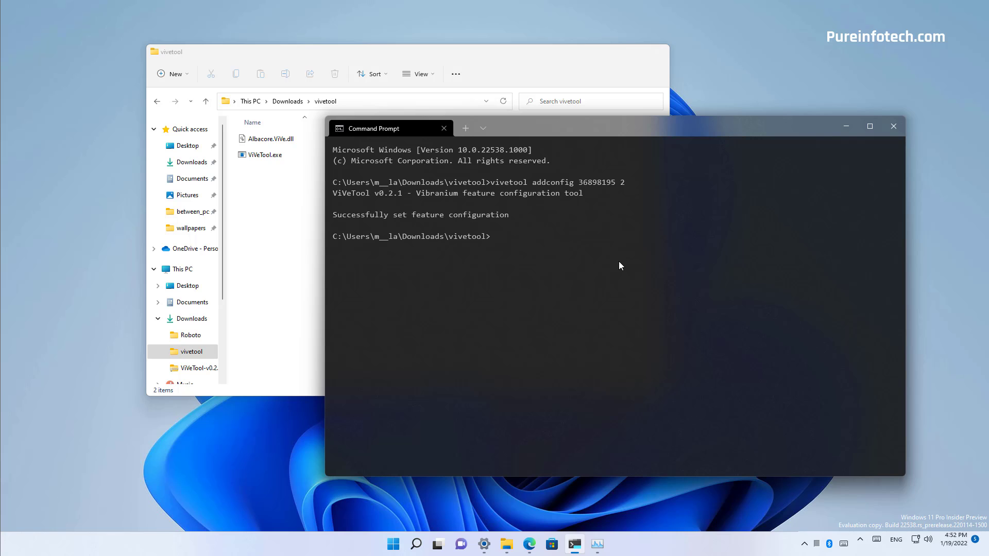
left_click(529, 543)
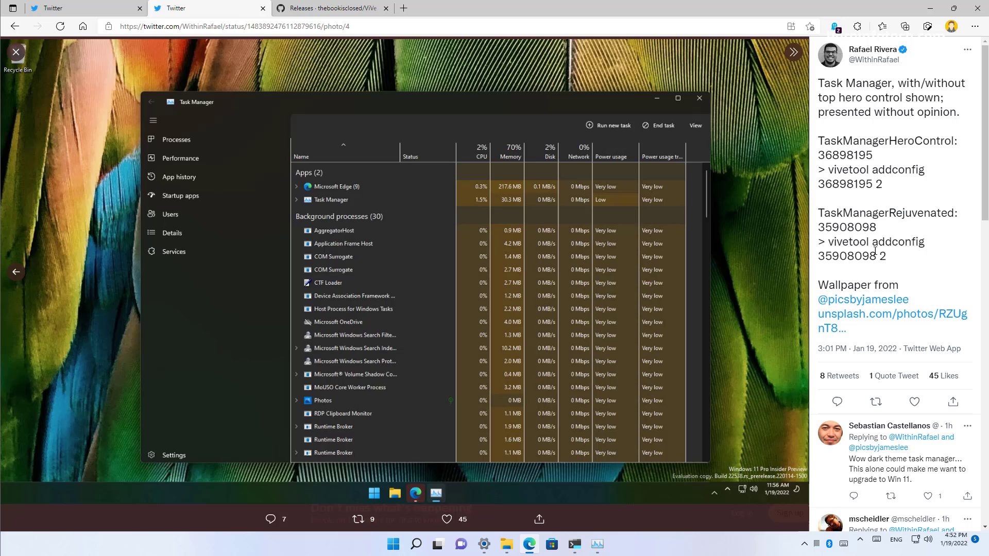
right_click(876, 241)
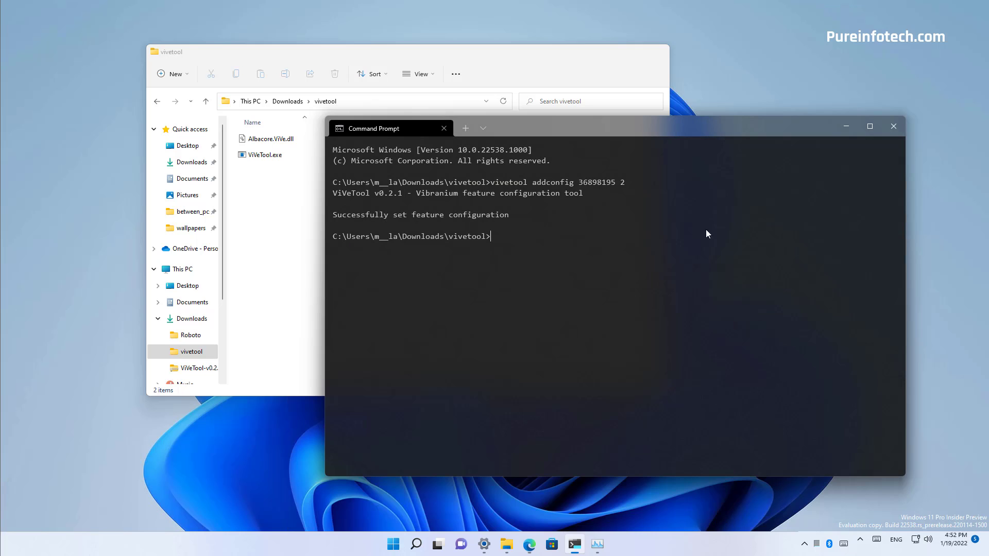
type("vivetool addconfig 35908098 2")
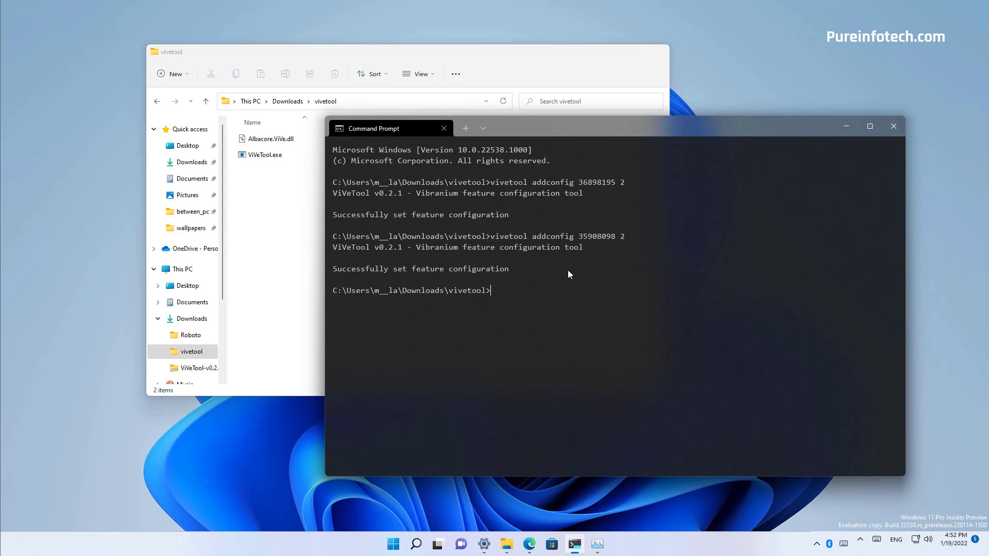
mouse_move(551, 249)
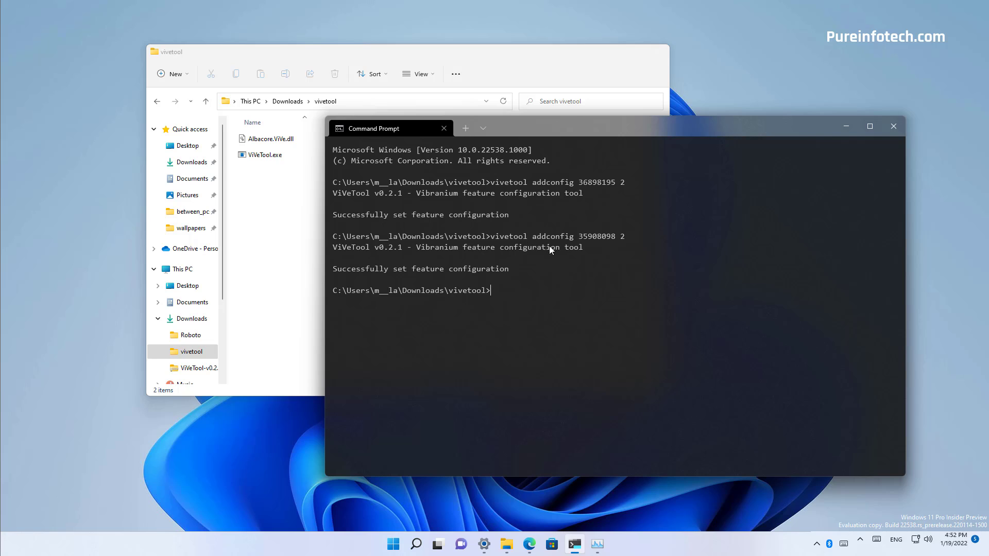
mouse_move(544, 250)
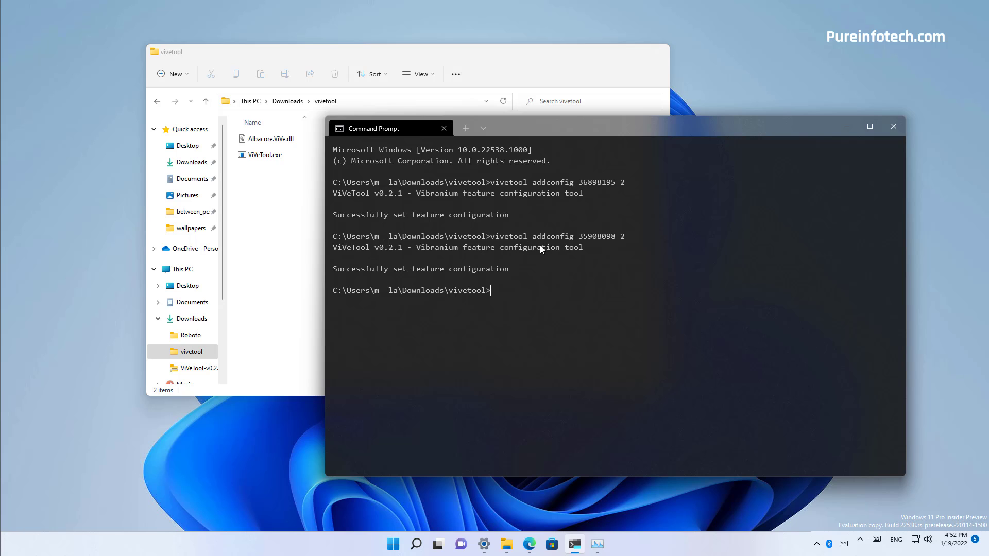
Step: Run vivetool delconfig 36898195 2 and vivetool delconfig 35908098 2
type("vivetool addconfig 36898195 2")
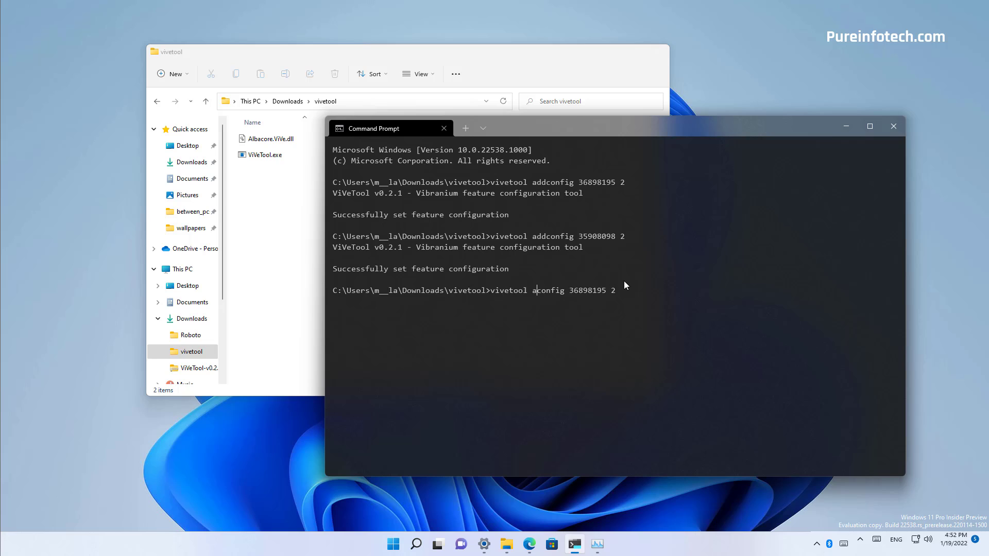
type("deconfig")
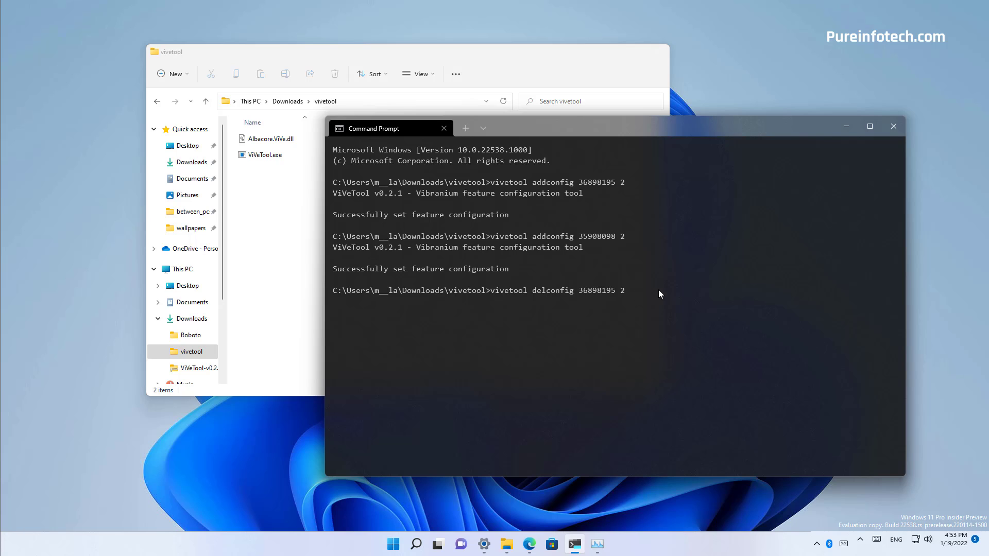
key("enter")
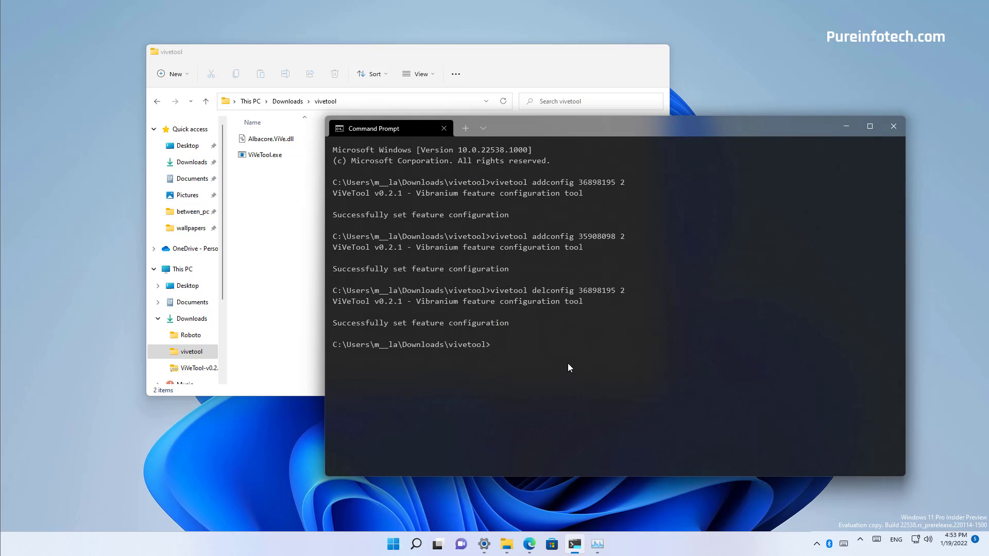
type("vivetool addconfig 35908098 2")
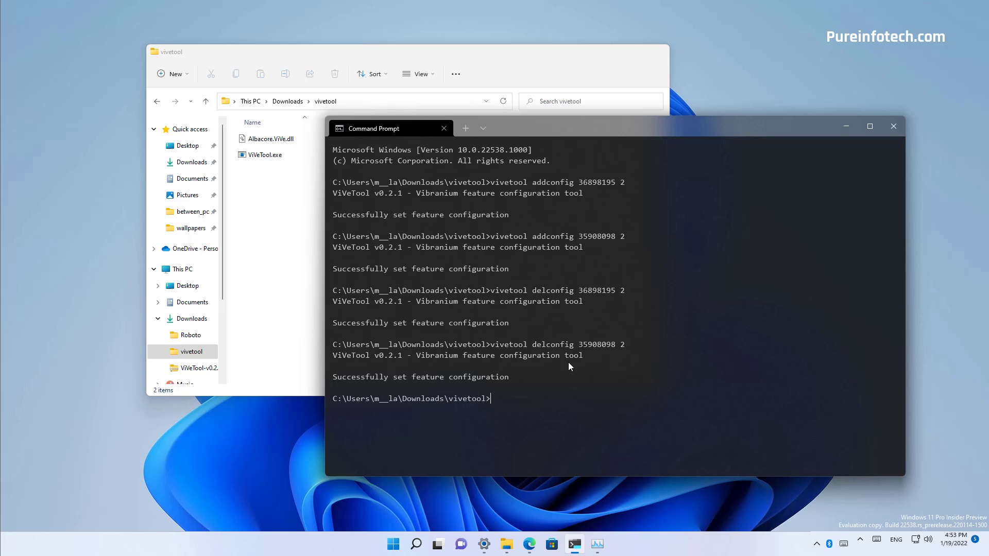
mouse_move(560, 367)
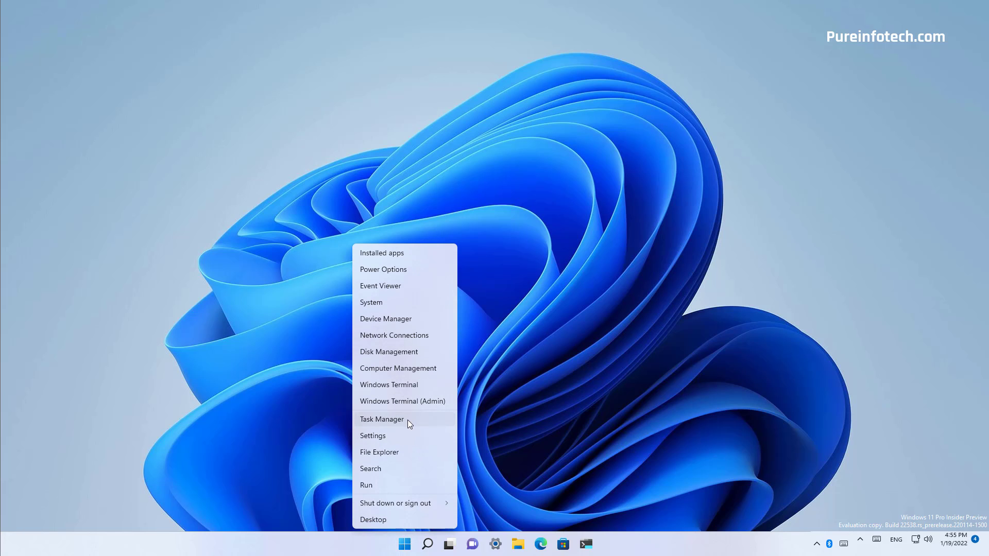
Step: Launch Task Manager to check its look, then Alt+Tab to the Edge and File Explorer windows
left_click(382, 419)
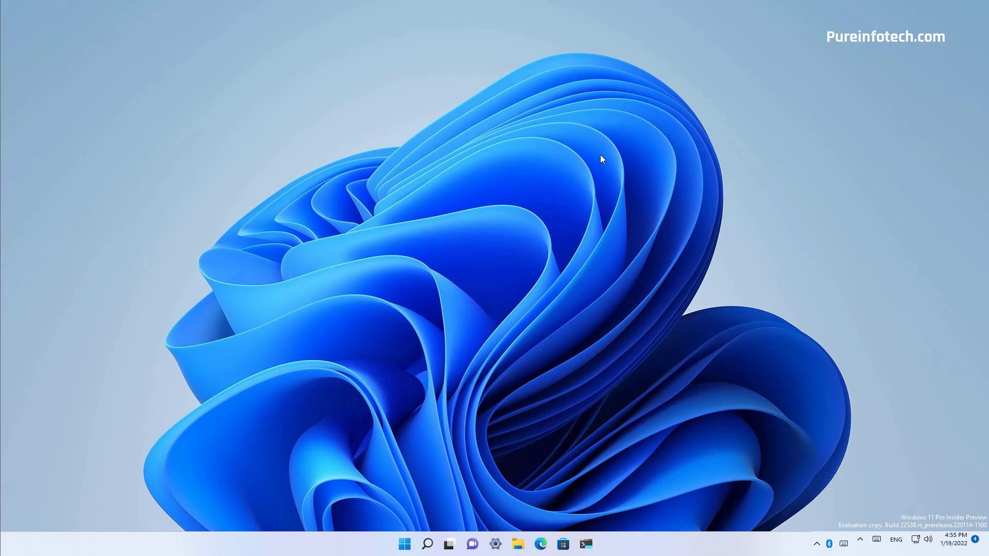
key("alt+tab")
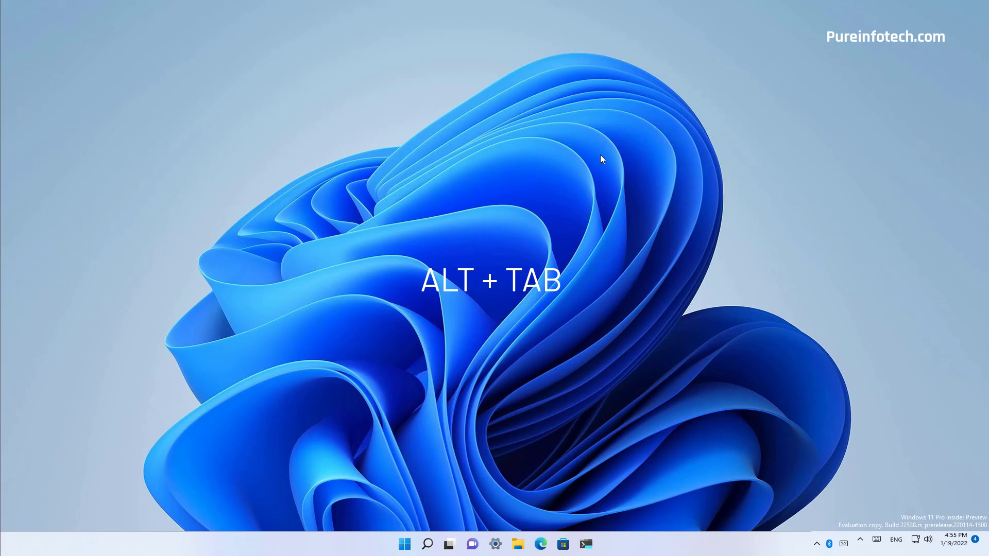
key("alt+tab")
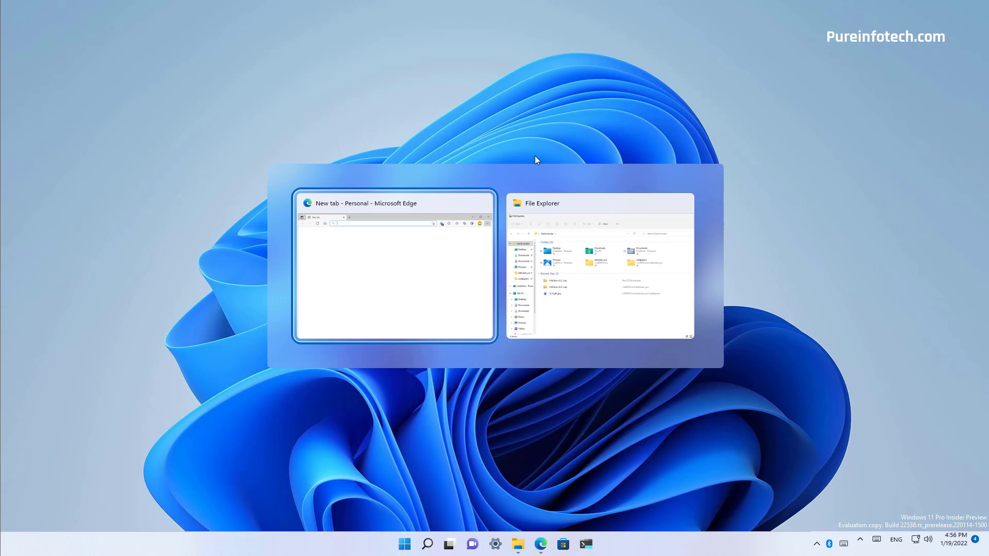